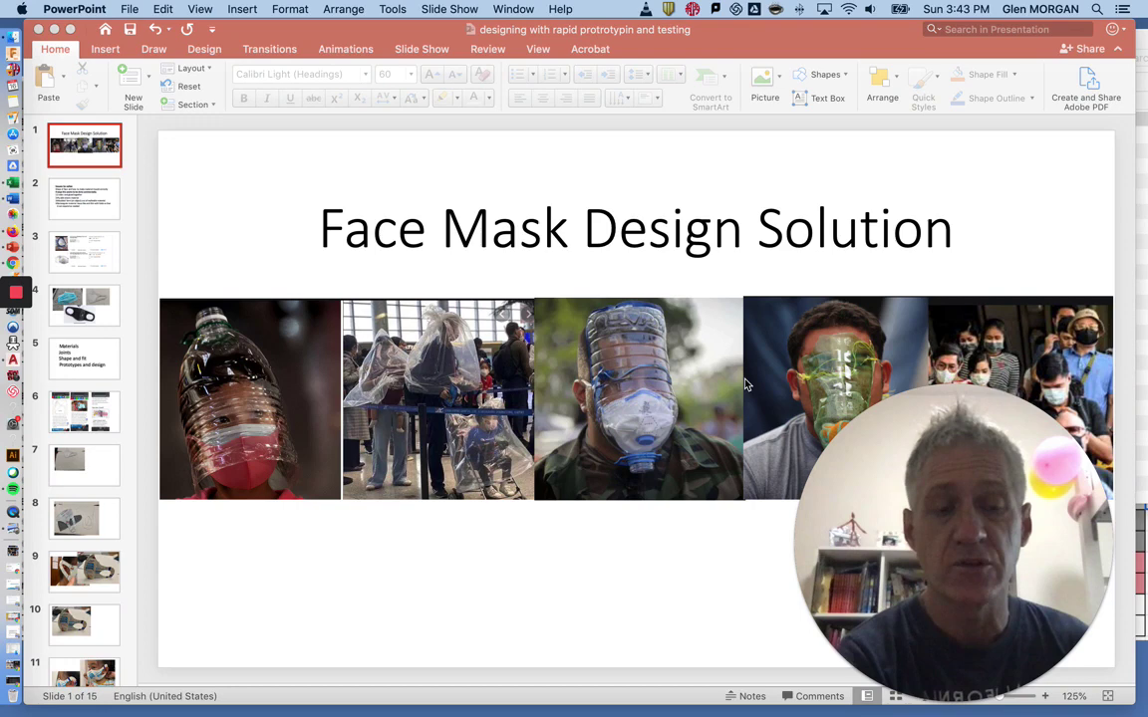
{"action": "mouse_move", "coordinate": [261, 462]}
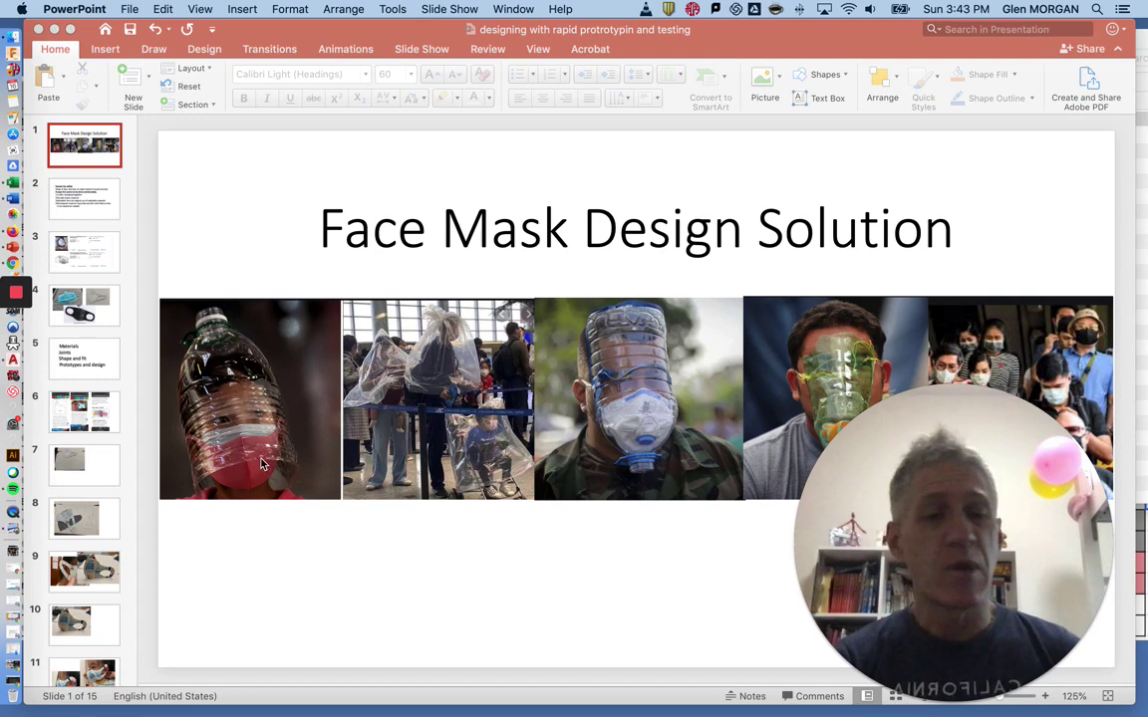
{"action": "mouse_move", "coordinate": [1016, 360]}
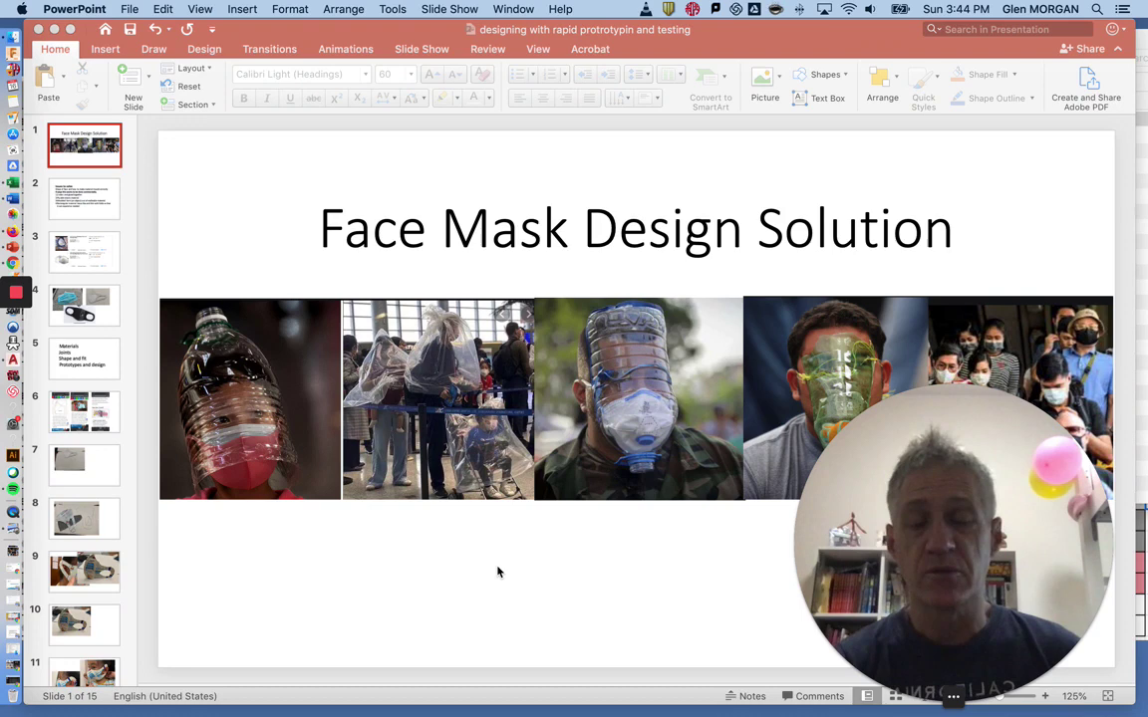
{"action": "mouse_move", "coordinate": [508, 552]}
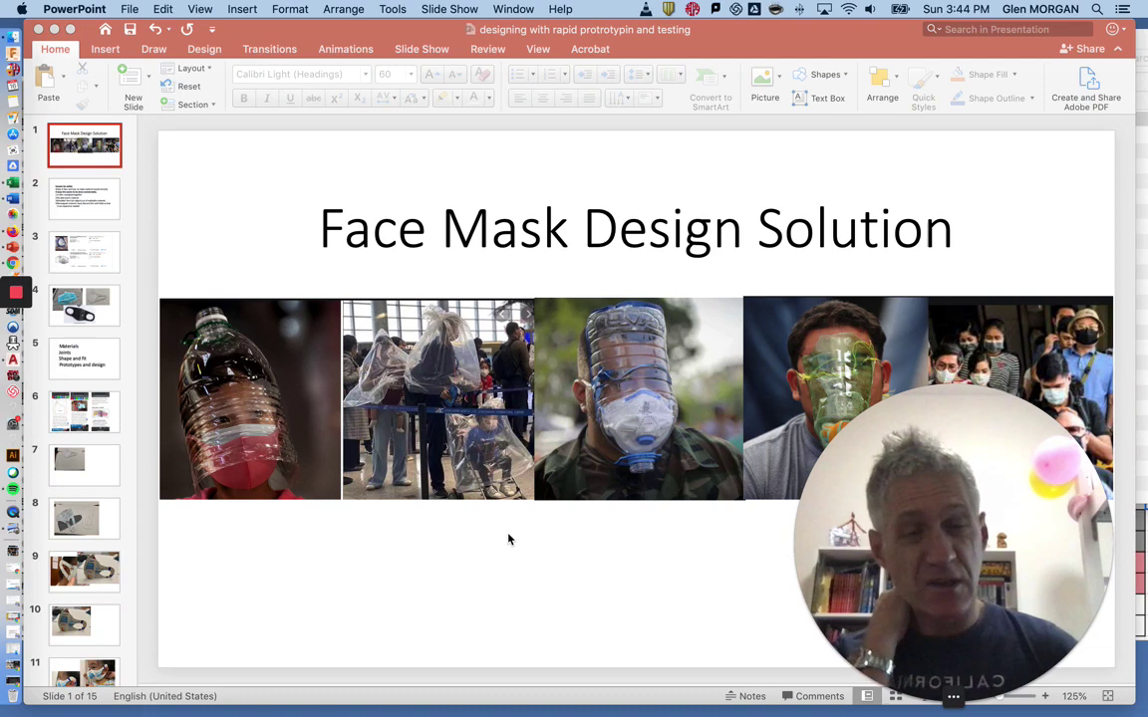
Advance from the Face Mask Design Solution title slide to slide 2
{"action": "left_click", "coordinate": [83, 198]}
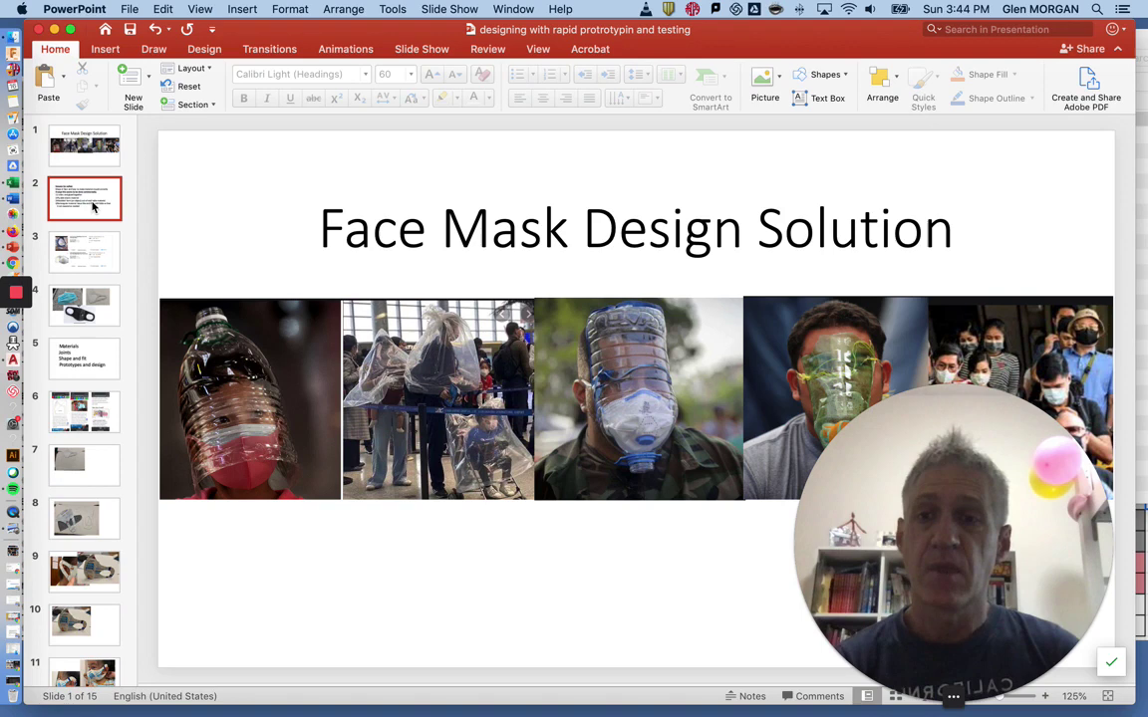
Show slide 3 with the supplier listings for one-way-valve breathing masks
{"action": "left_click", "coordinate": [84, 200]}
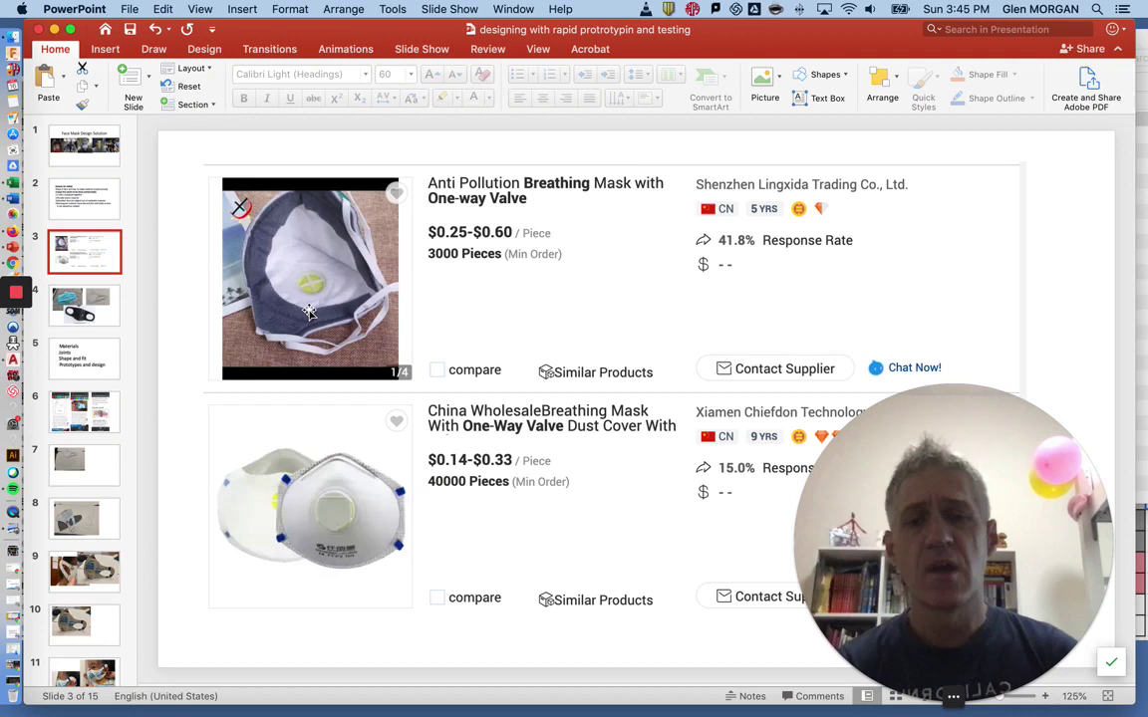
{"action": "mouse_move", "coordinate": [426, 307]}
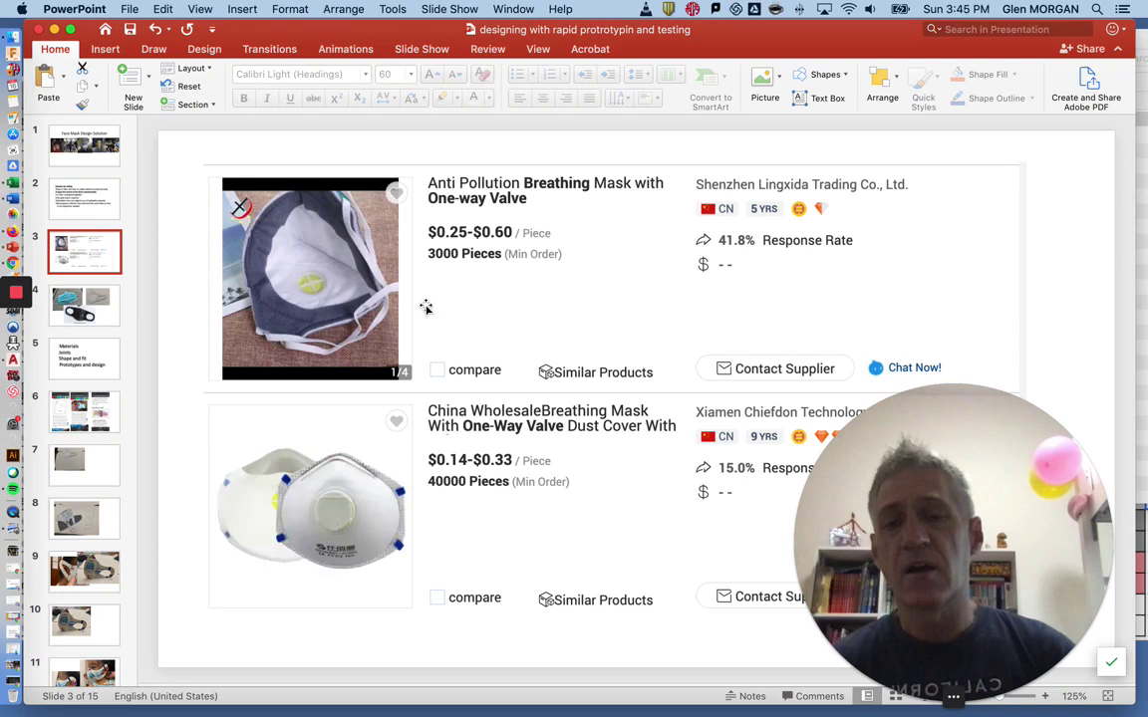
Pass slide 4's mask photos to reach slide 5 listing Materials, Joints, Shape and fit, Prototypes
{"action": "left_click", "coordinate": [84, 307]}
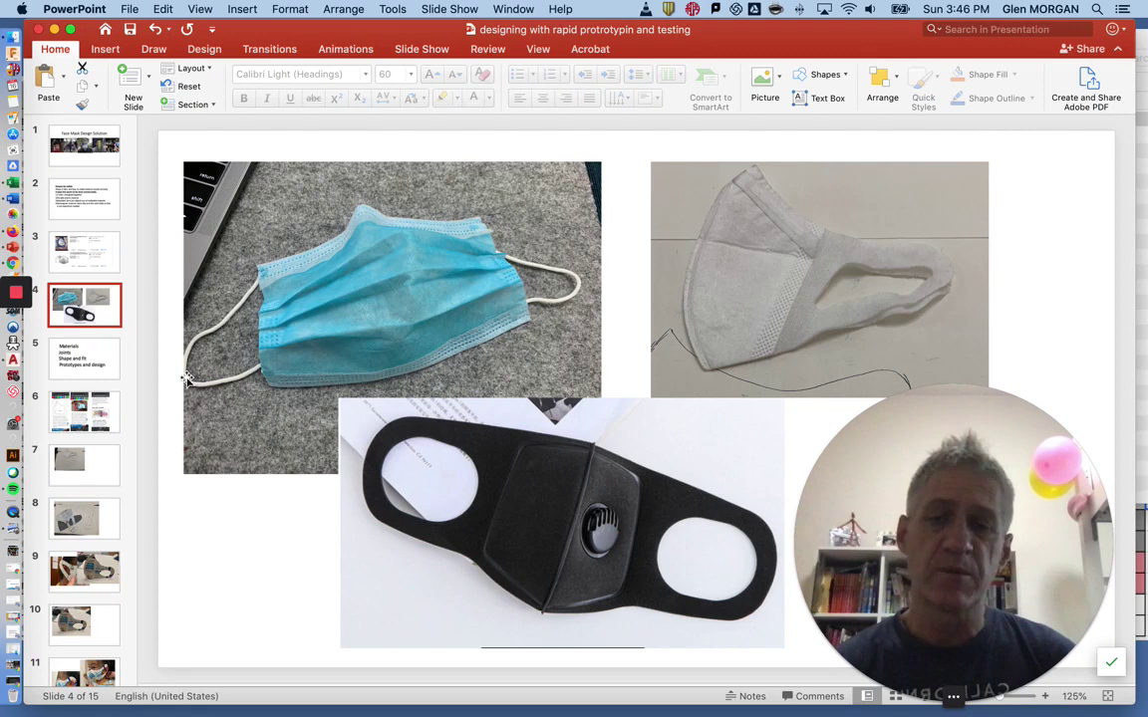
{"action": "mouse_move", "coordinate": [255, 329]}
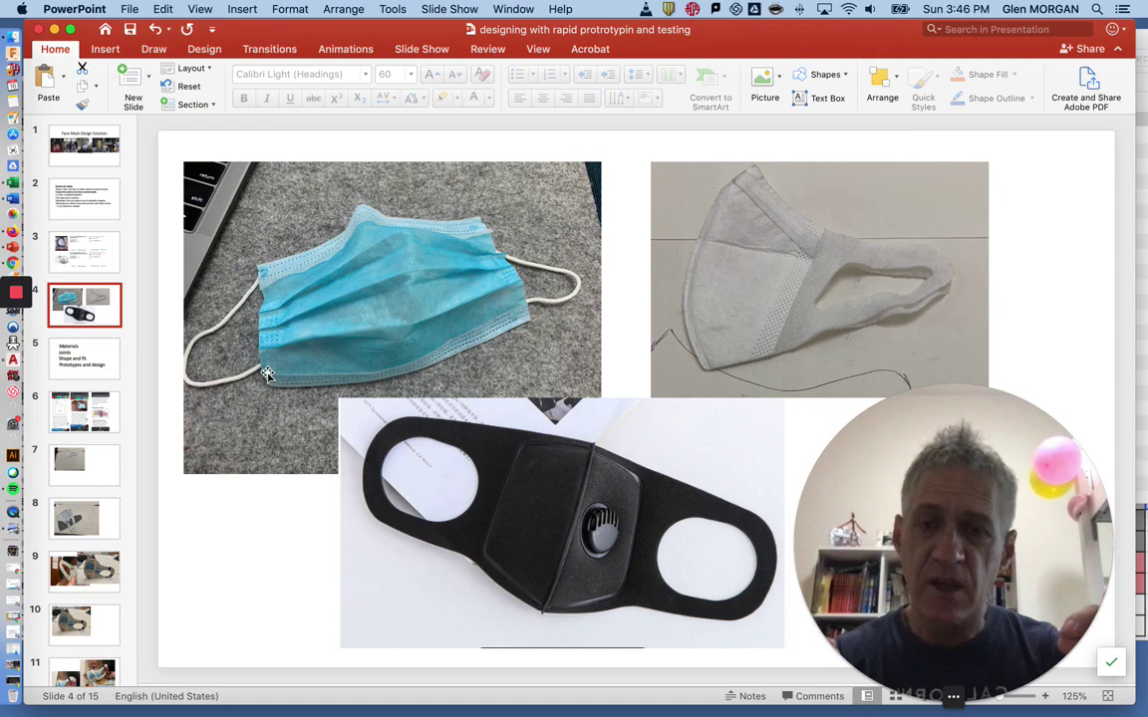
{"action": "mouse_move", "coordinate": [446, 271]}
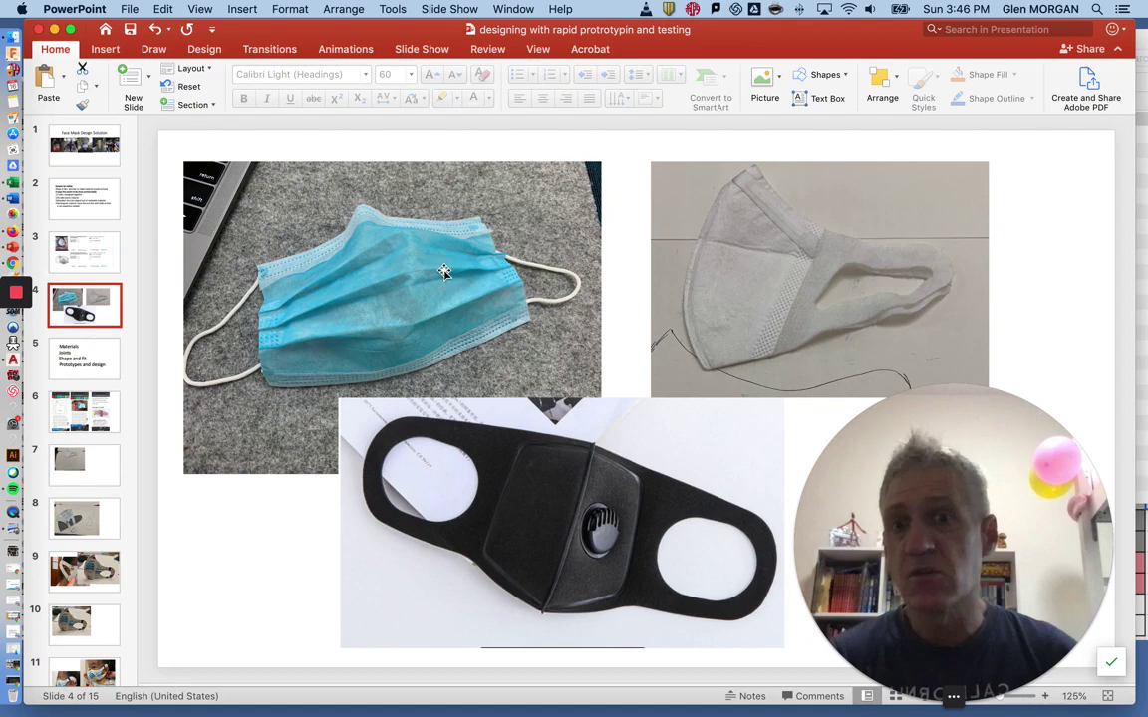
{"action": "mouse_move", "coordinate": [495, 271]}
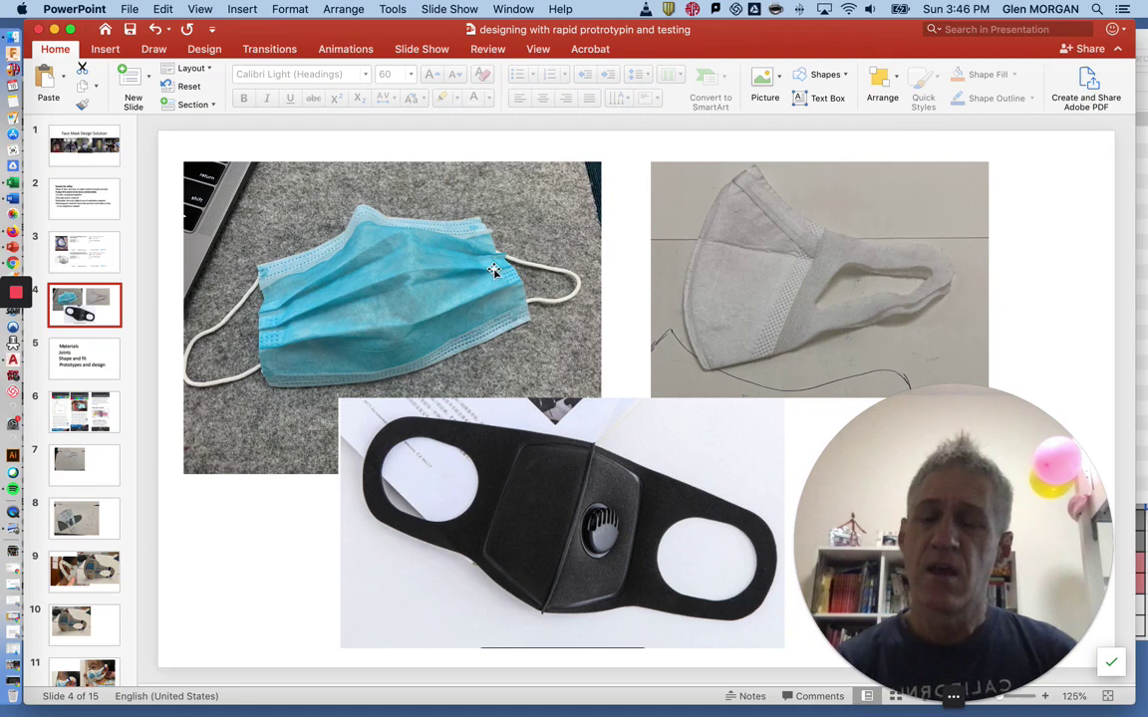
{"action": "mouse_move", "coordinate": [721, 228]}
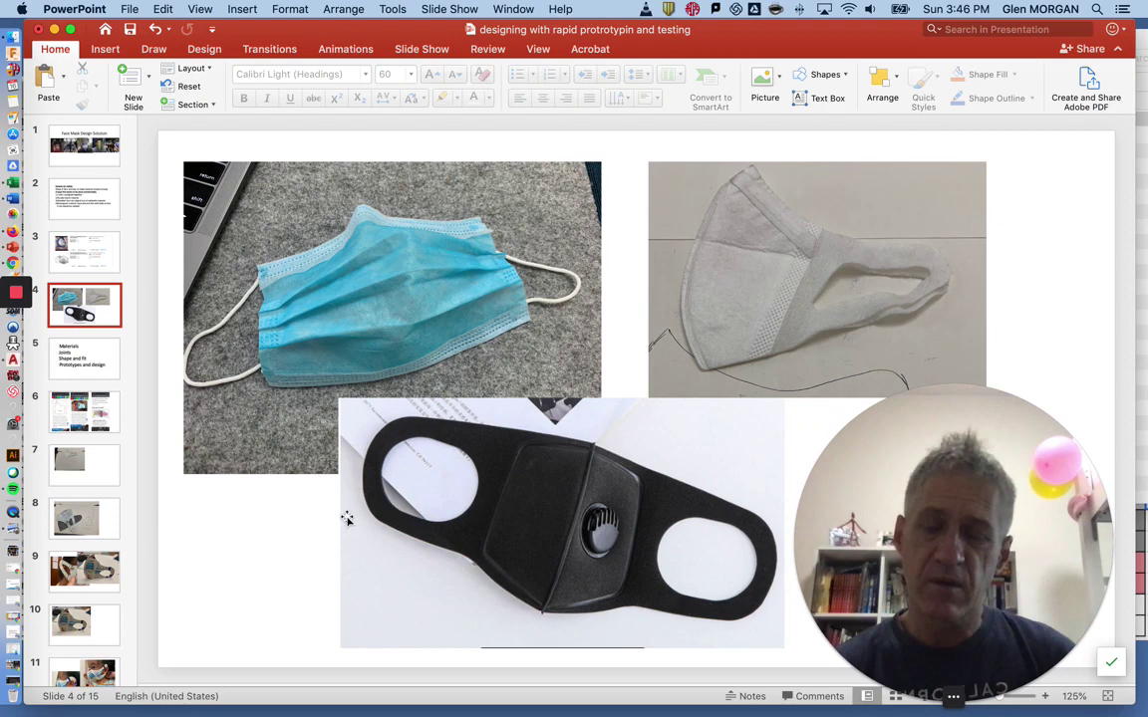
{"action": "mouse_move", "coordinate": [578, 602]}
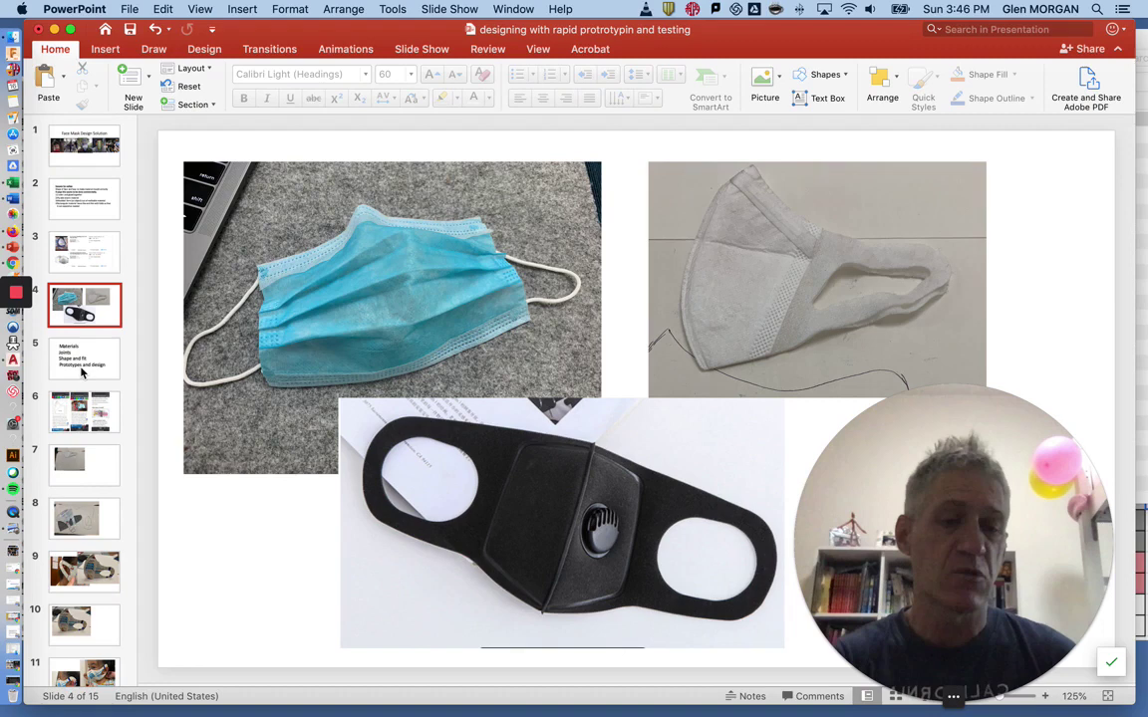
{"action": "left_click", "coordinate": [84, 359]}
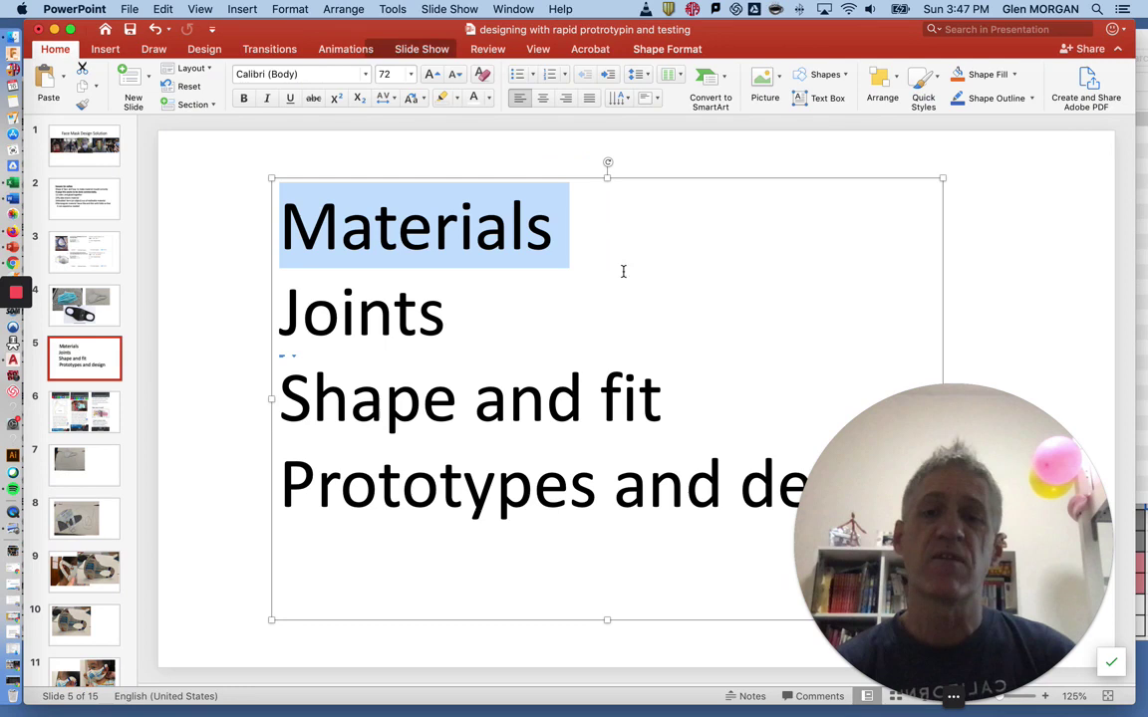
{"action": "left_click", "coordinate": [439, 323]}
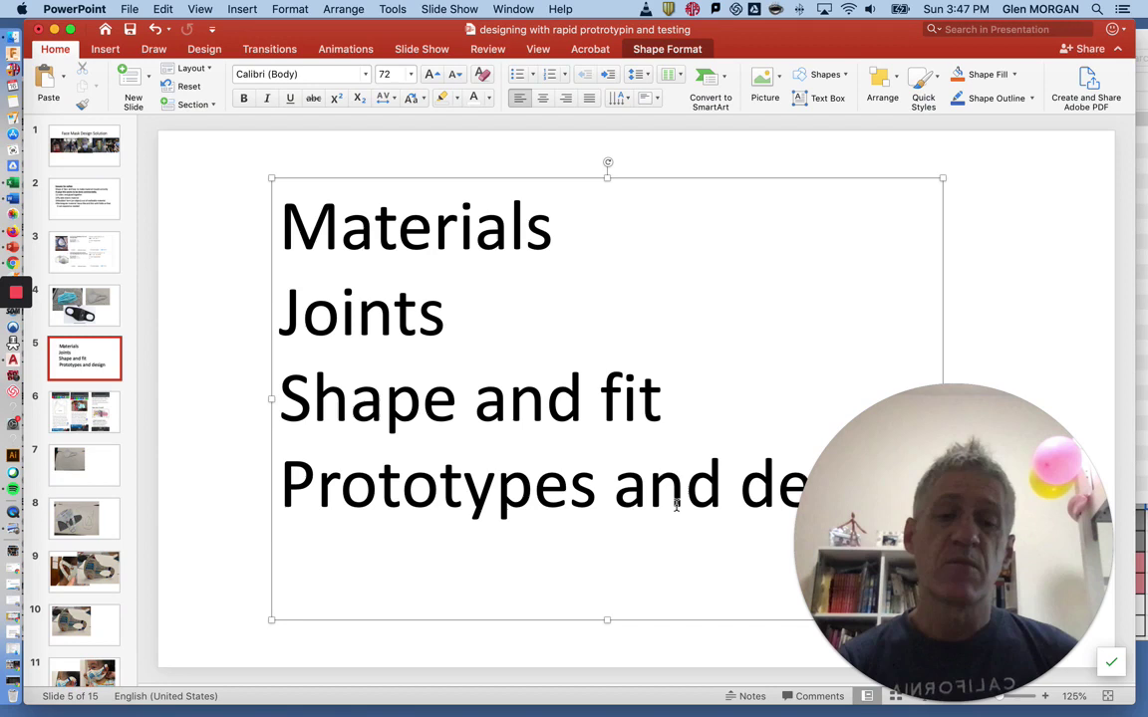
{"action": "left_click", "coordinate": [641, 640]}
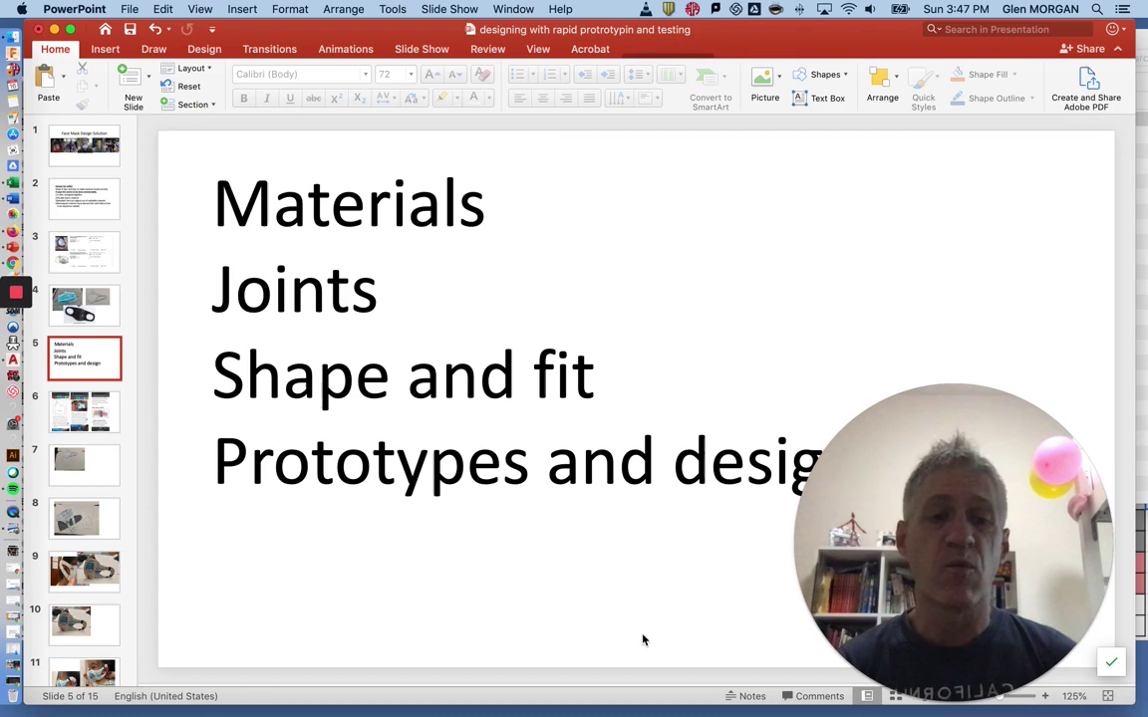
Show slide 6 with the face mask sewing tutorial and filtered mask product pages
{"action": "left_click", "coordinate": [84, 411]}
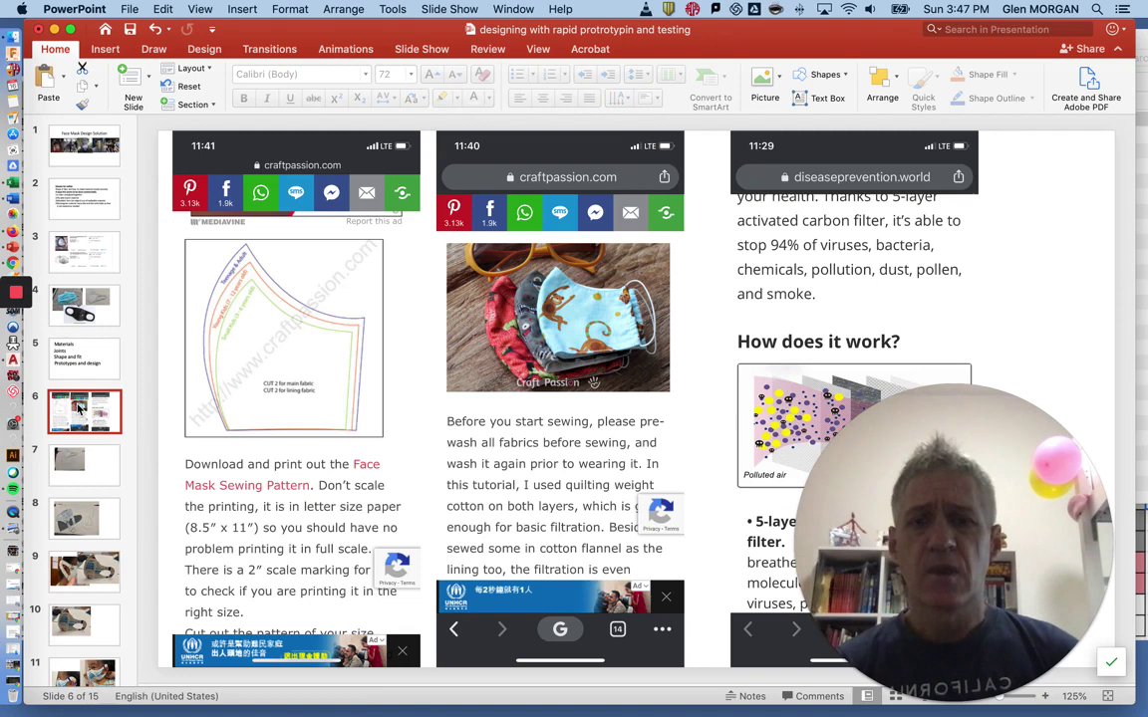
{"action": "mouse_move", "coordinate": [598, 289]}
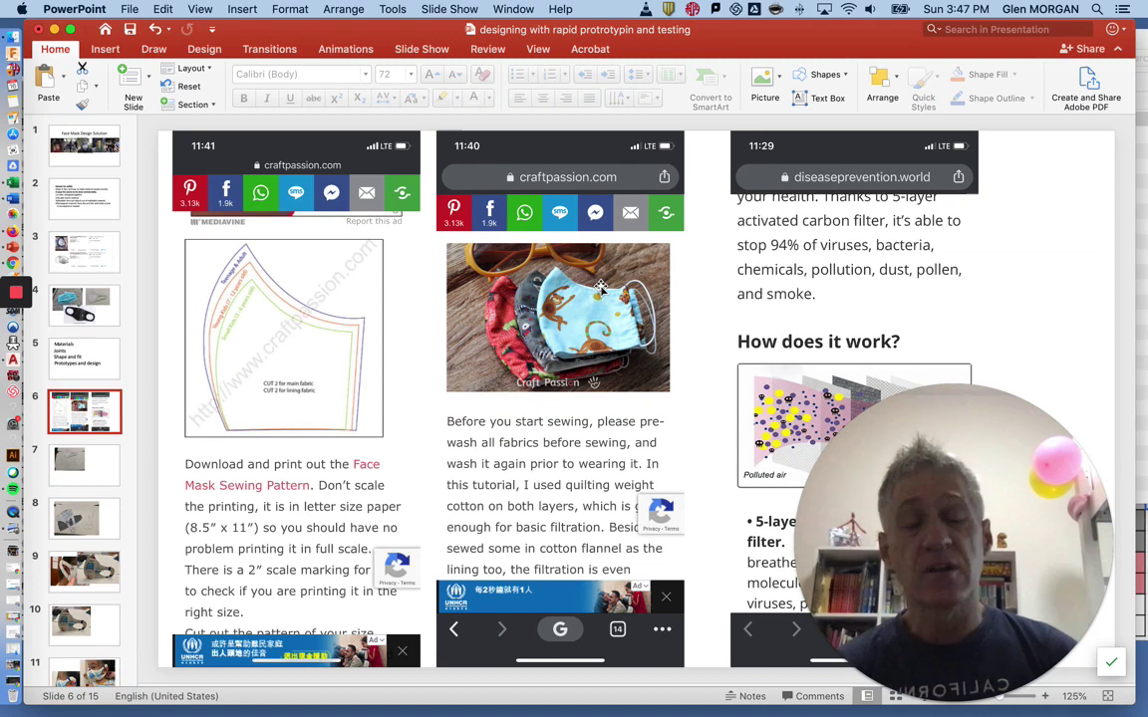
{"action": "mouse_move", "coordinate": [582, 291]}
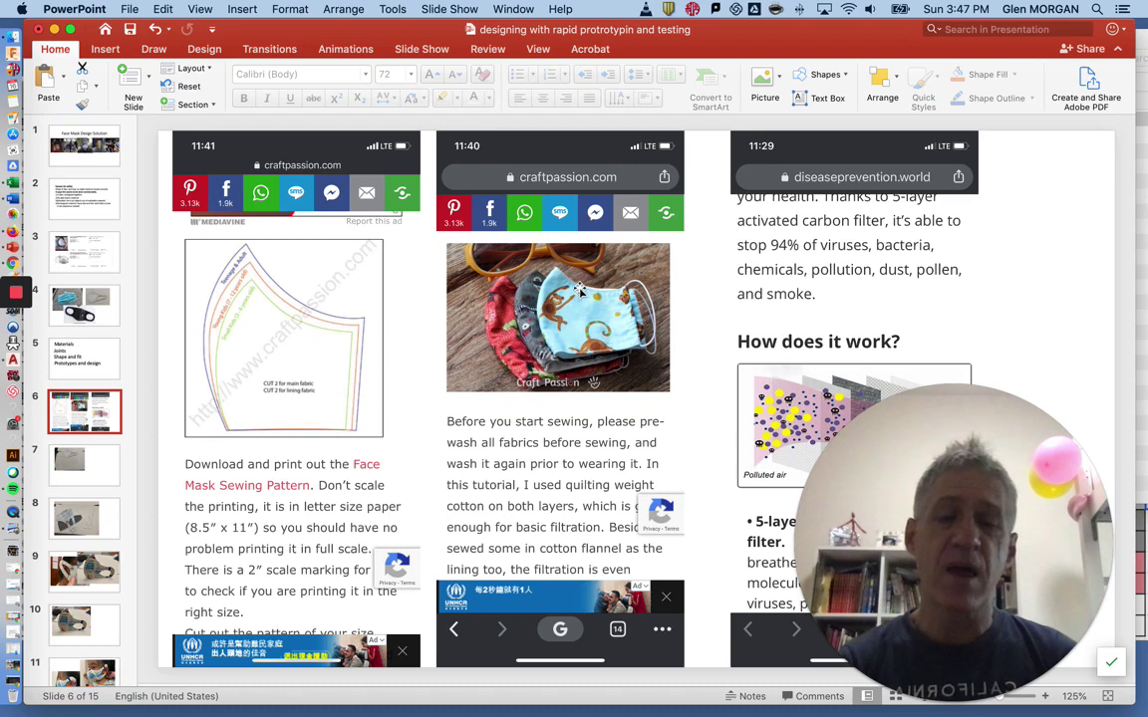
{"action": "mouse_move", "coordinate": [716, 550]}
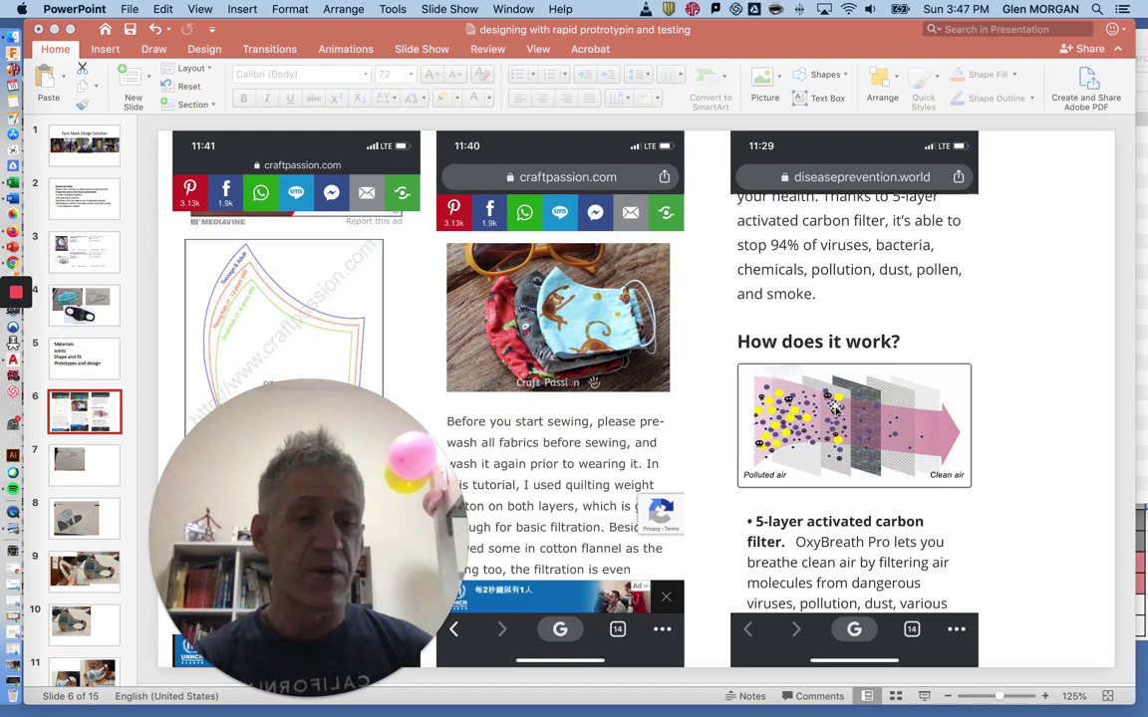
{"action": "mouse_move", "coordinate": [634, 349]}
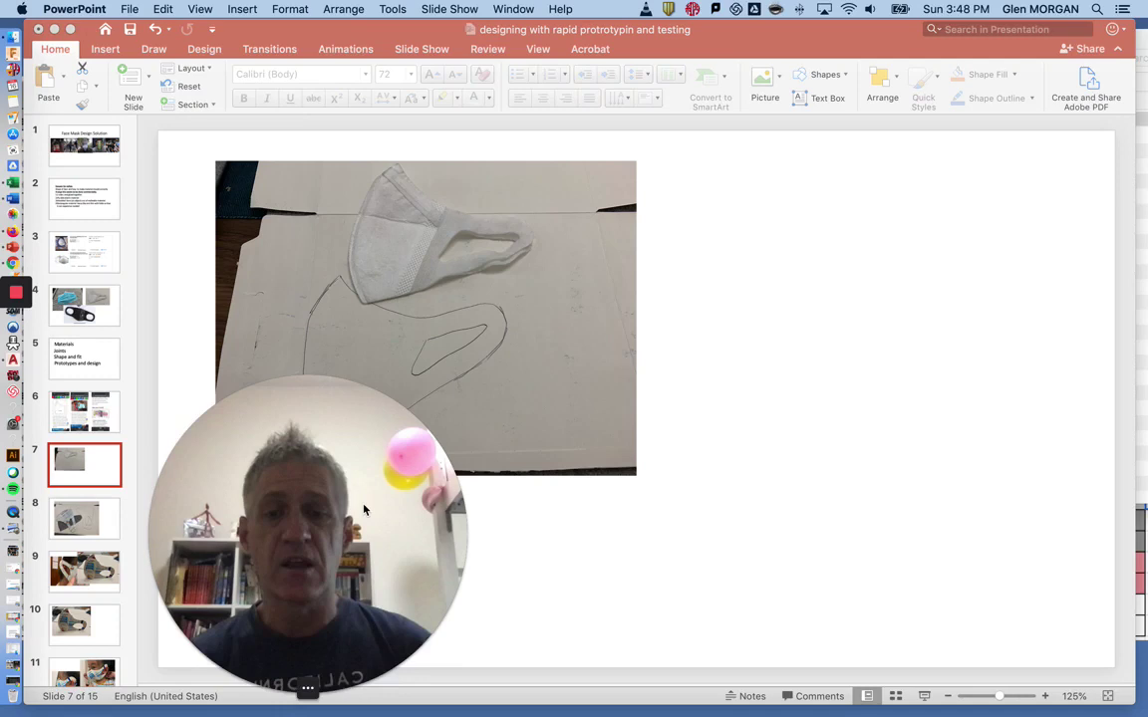
Step through the cut-pattern and prototype slides to slide 11, the child wearing the paper mask
{"action": "left_click_drag", "start_coordinate": [307, 534], "coordinate": [895, 498]}
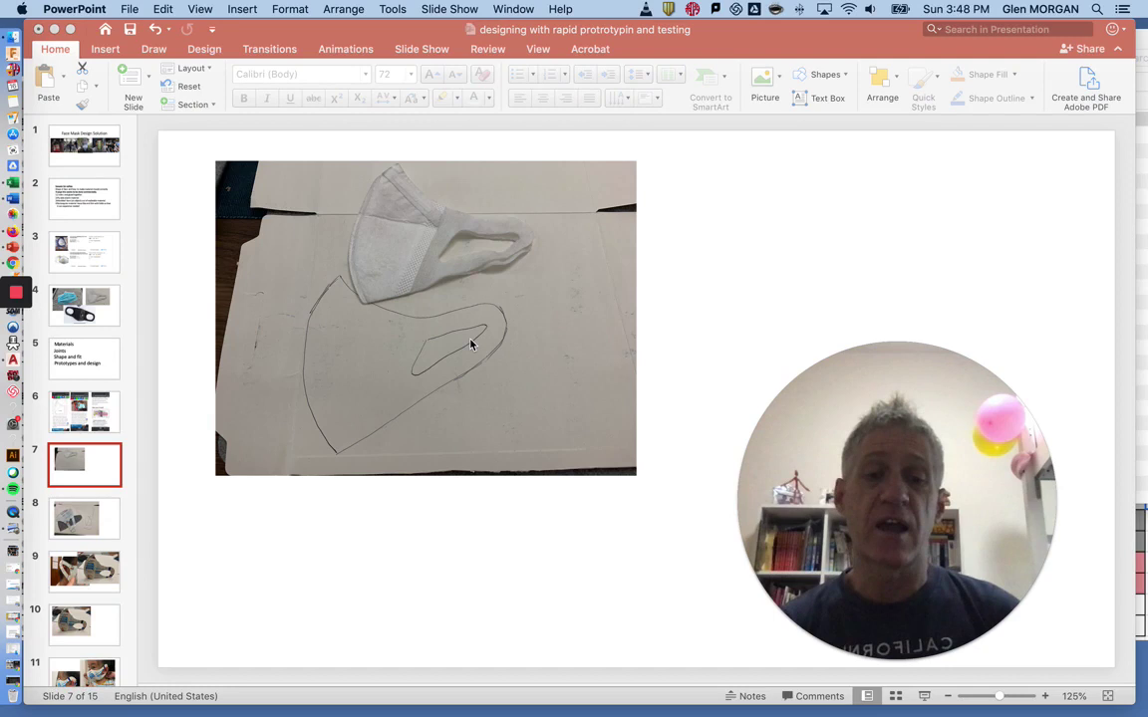
{"action": "left_click", "coordinate": [83, 518]}
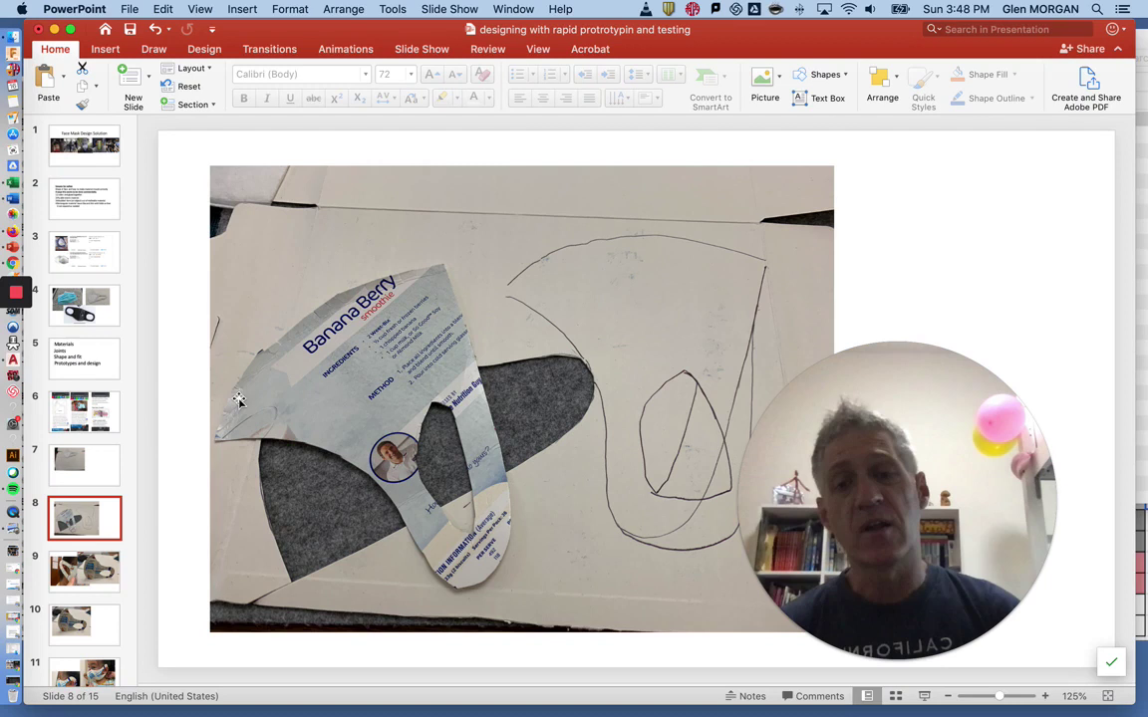
{"action": "mouse_move", "coordinate": [661, 235]}
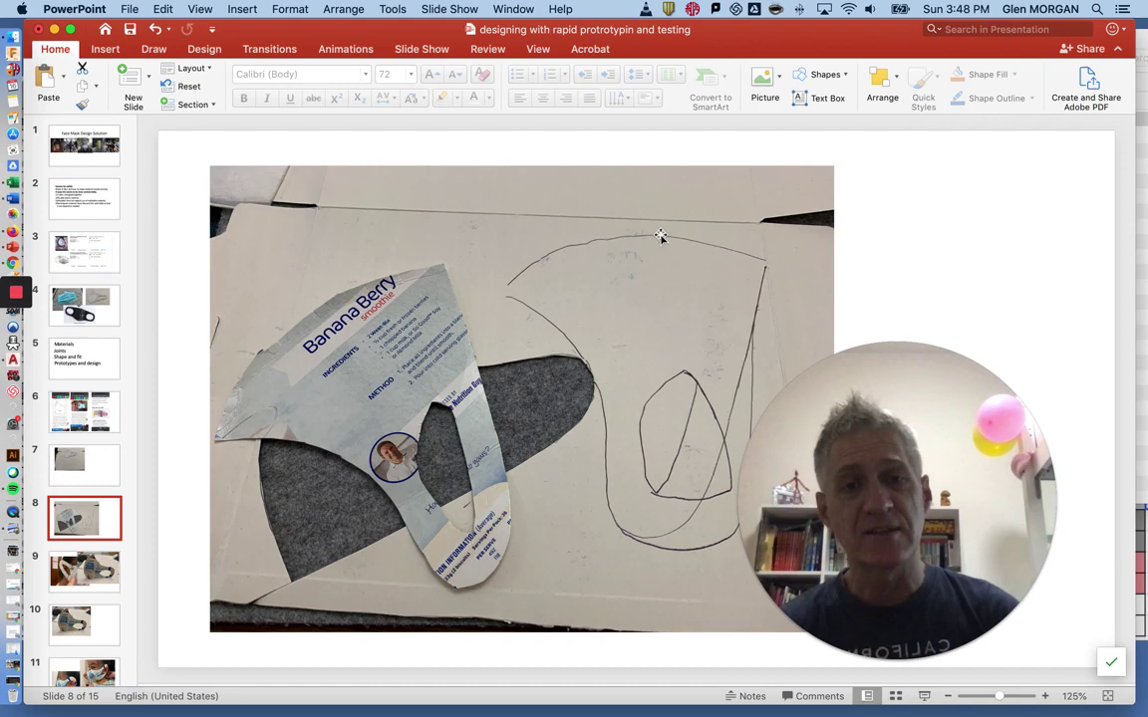
{"action": "left_click", "coordinate": [84, 570]}
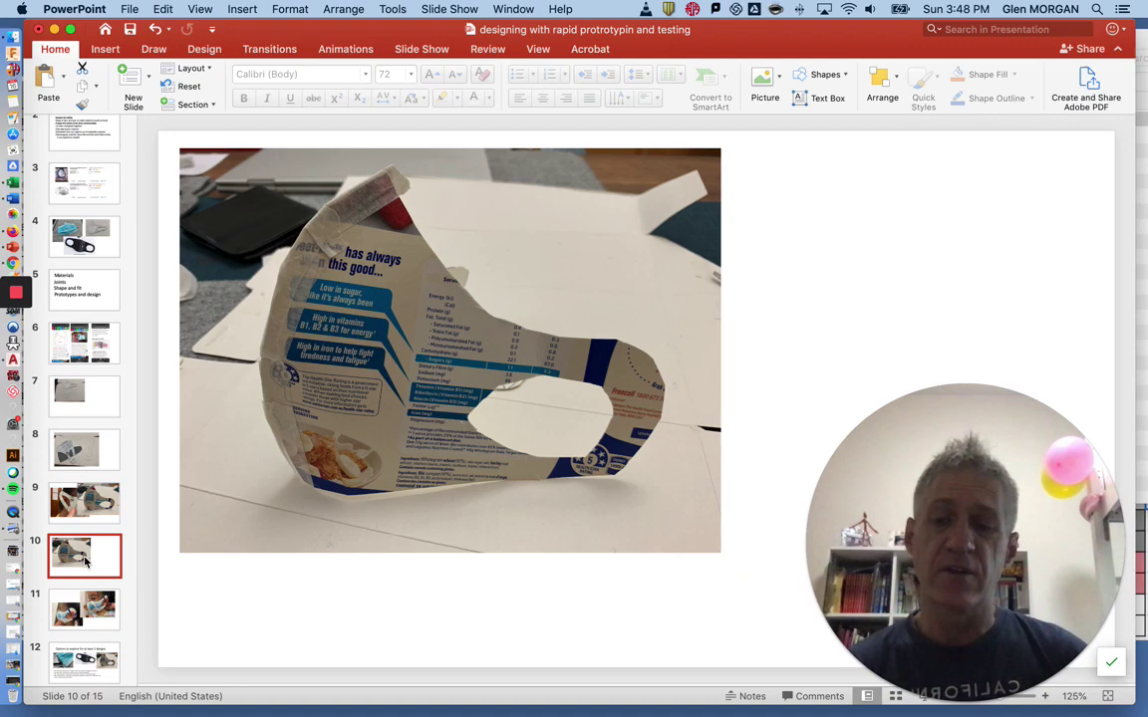
{"action": "left_click", "coordinate": [83, 586]}
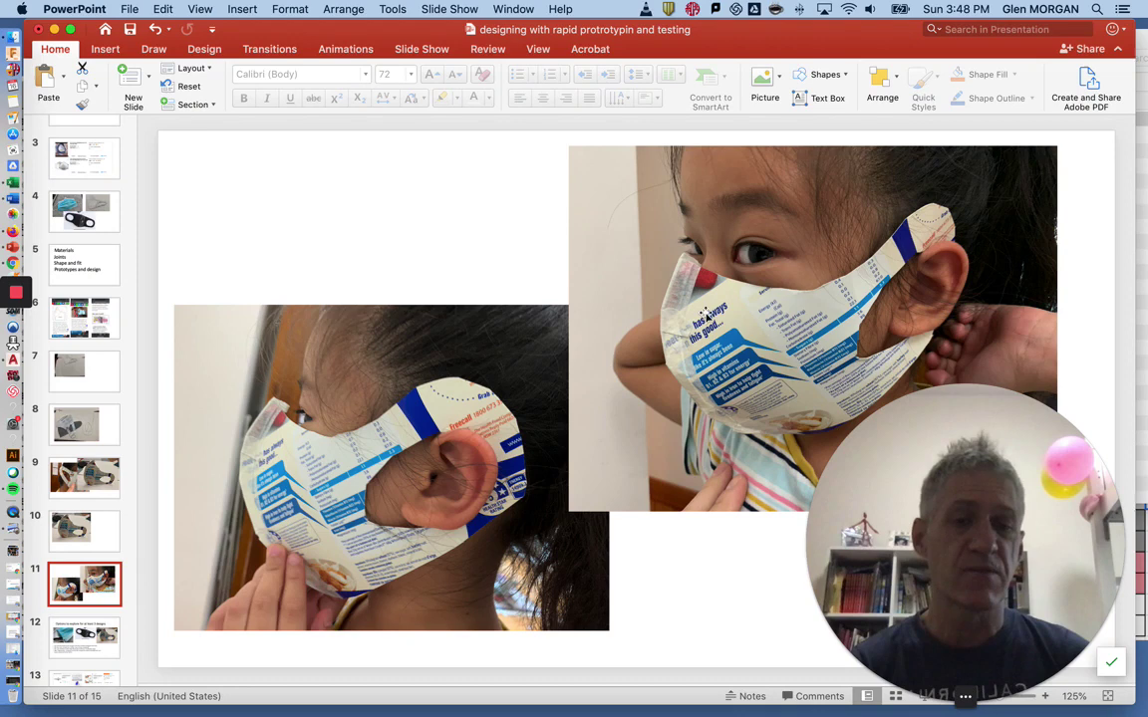
{"action": "mouse_move", "coordinate": [309, 477]}
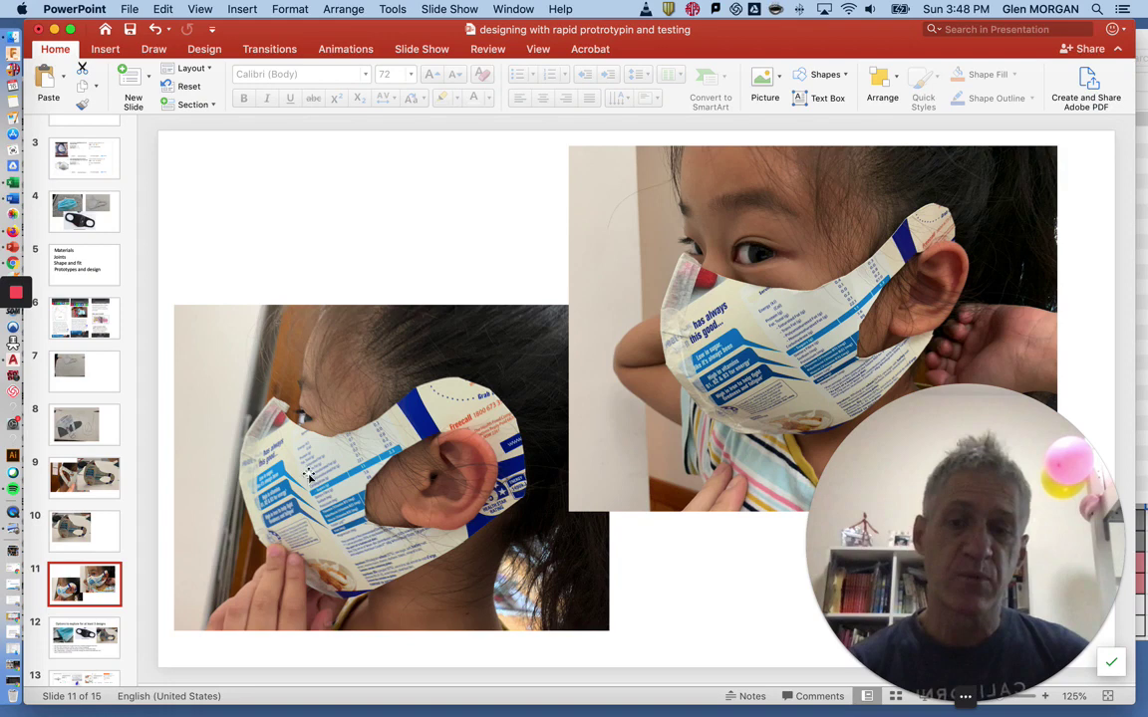
{"action": "scroll", "scroll_direction": "down", "scroll_amount": 3}
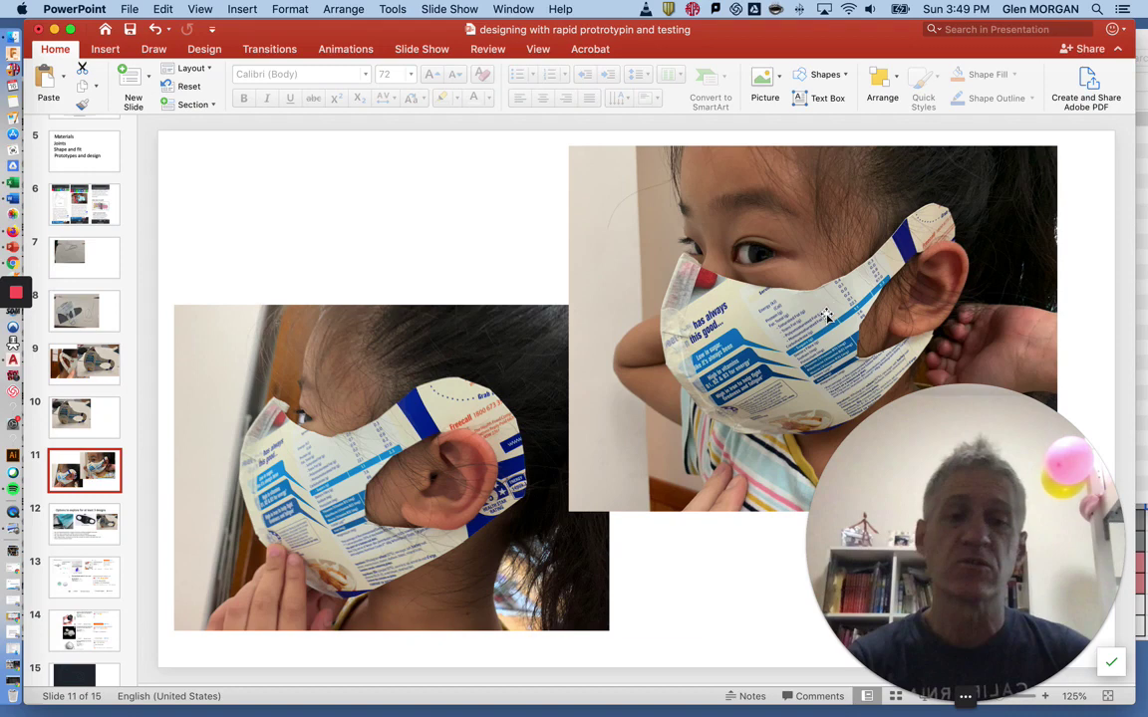
Show slide 12, Options to explore for at least 3 designs, with its three mask photos
{"action": "left_click", "coordinate": [84, 524]}
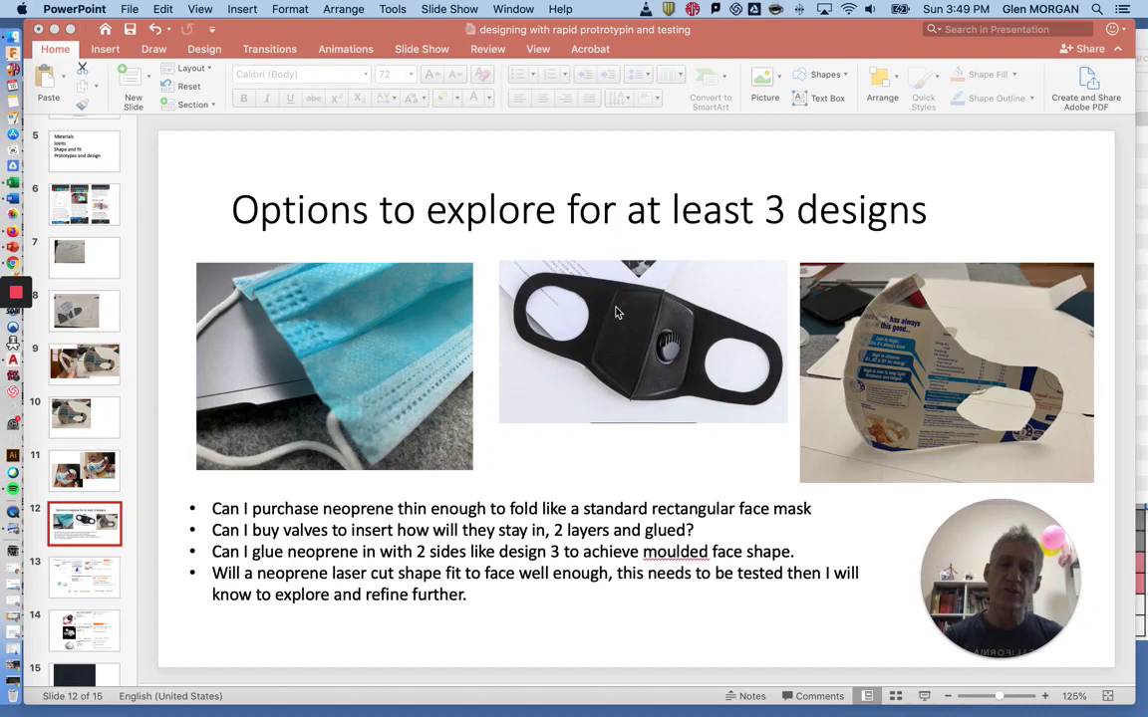
{"action": "mouse_move", "coordinate": [590, 398]}
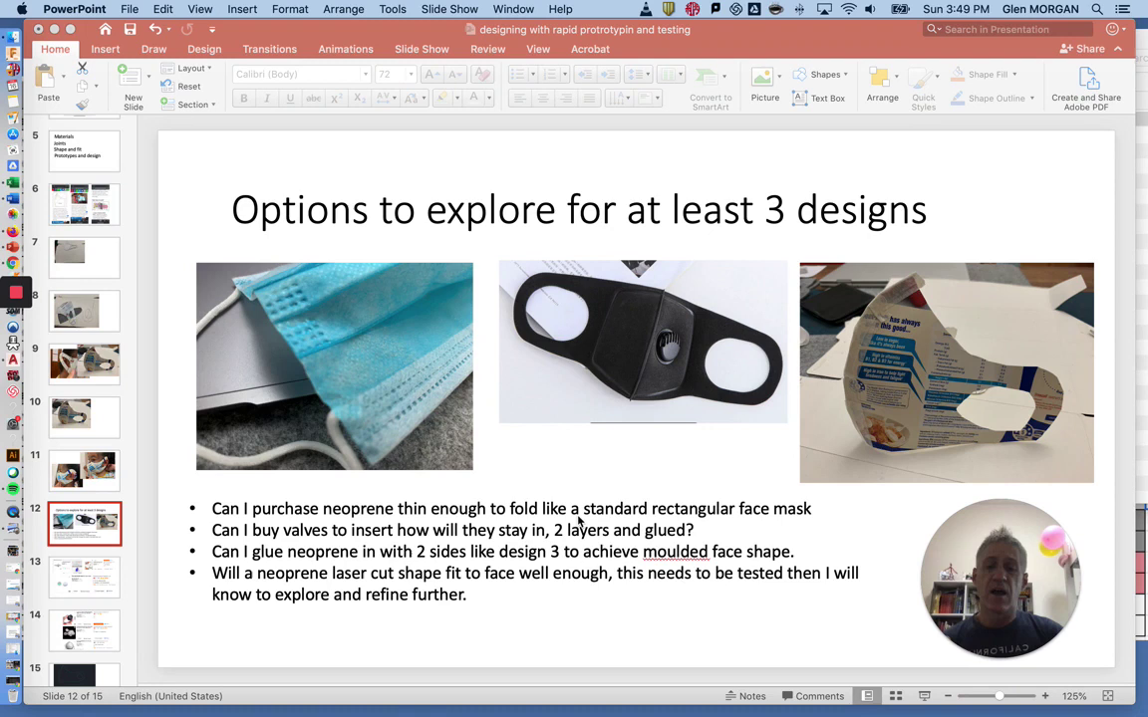
{"action": "mouse_move", "coordinate": [641, 357]}
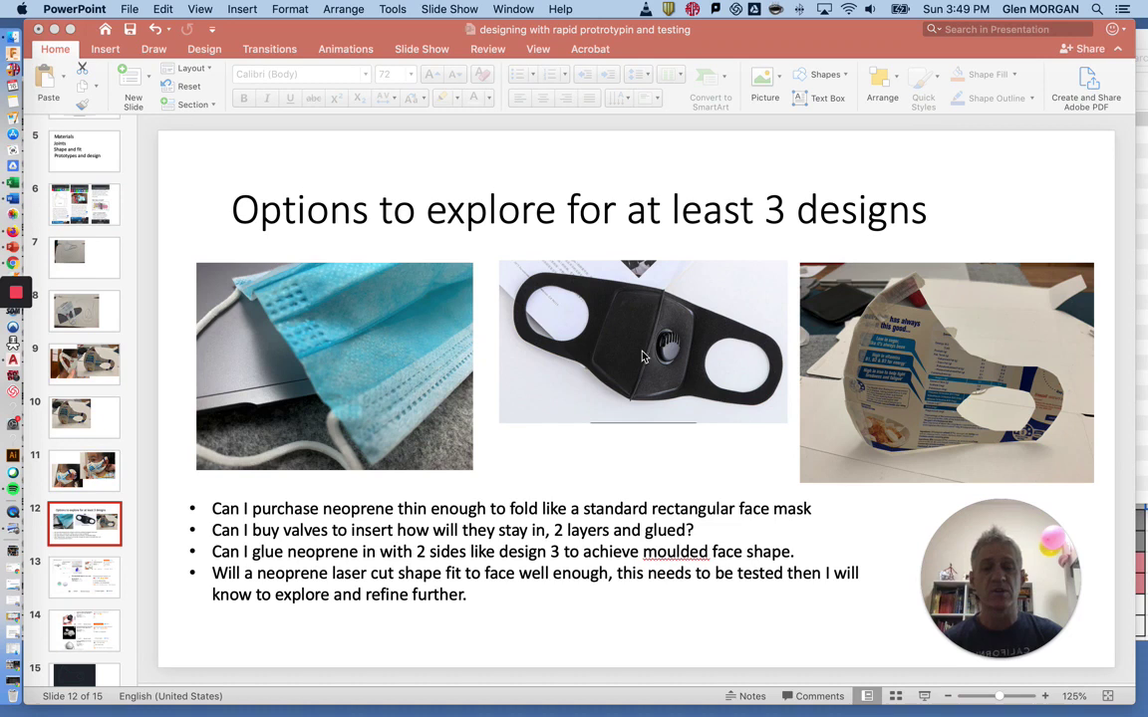
{"action": "mouse_move", "coordinate": [853, 383]}
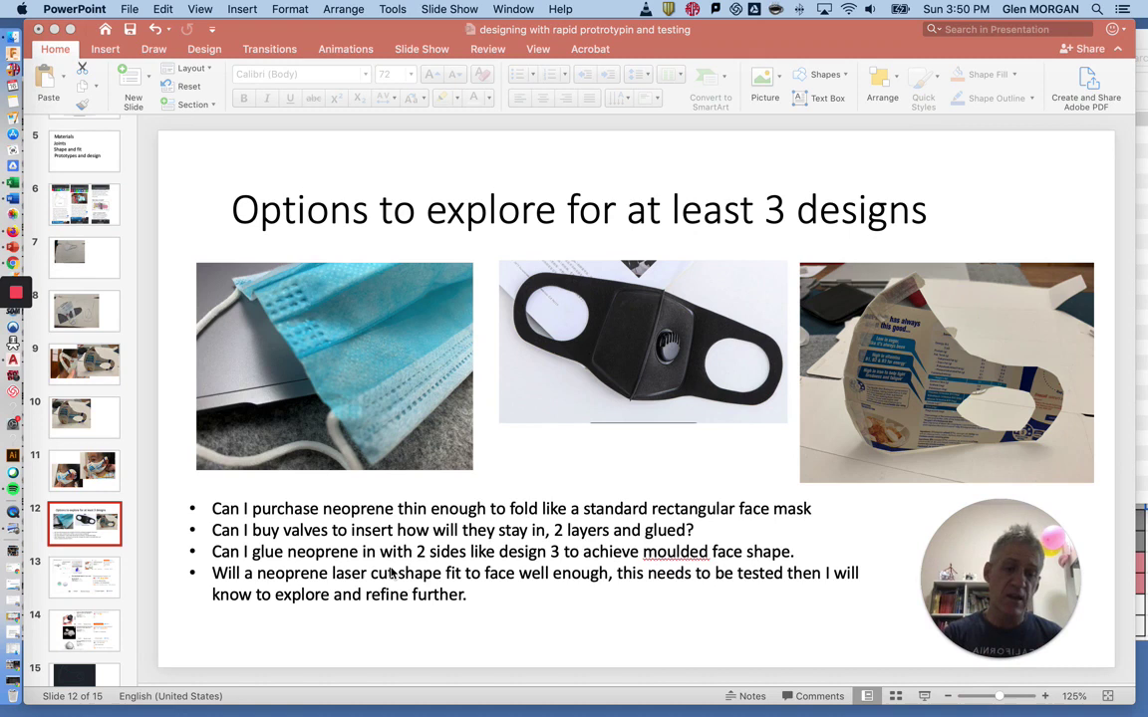
{"action": "mouse_move", "coordinate": [677, 343]}
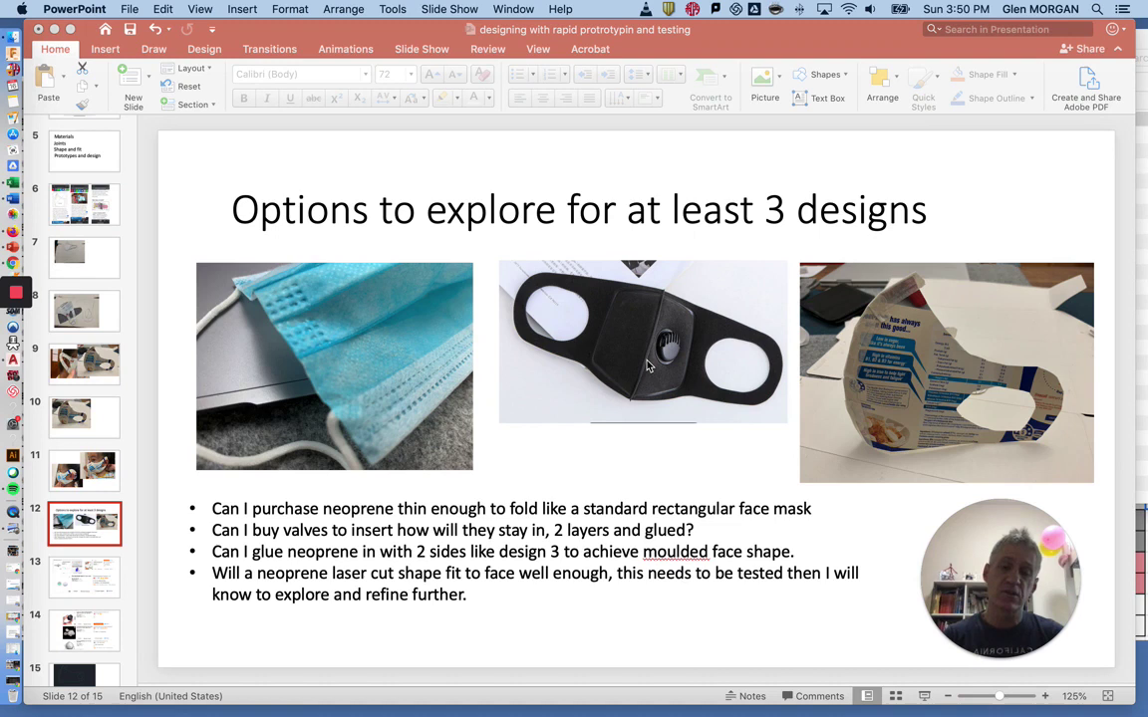
{"action": "mouse_move", "coordinate": [362, 568]}
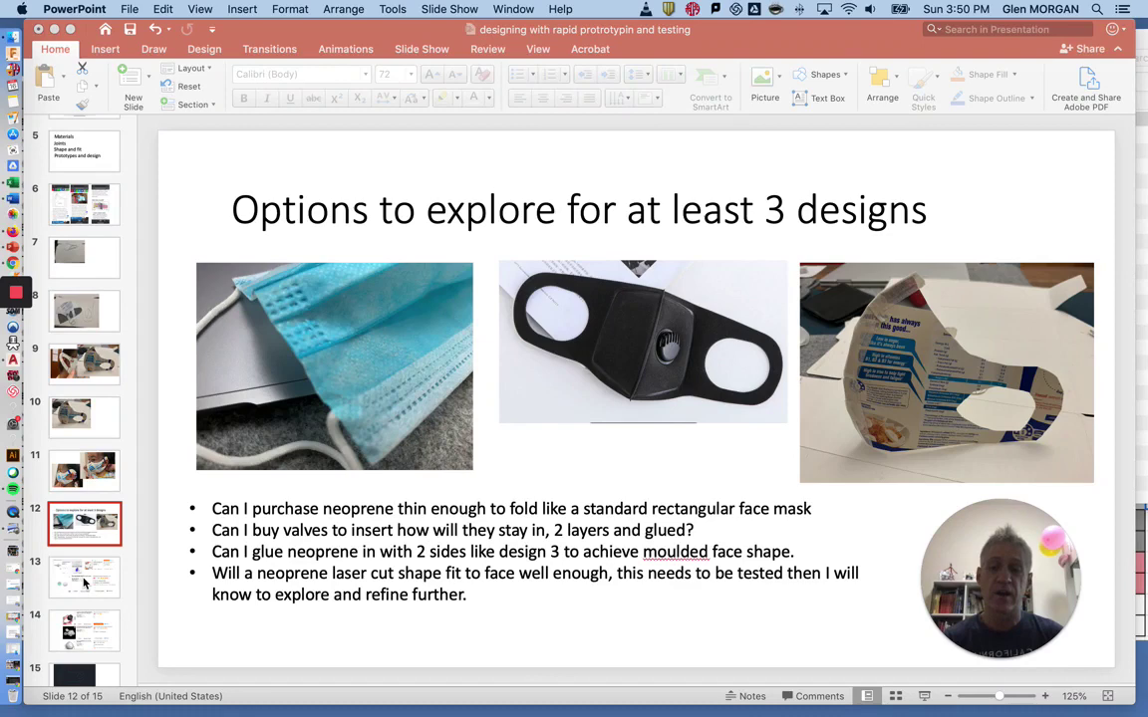
Show slide 13 with the one-way breath valve supplier search results
{"action": "left_click", "coordinate": [84, 578]}
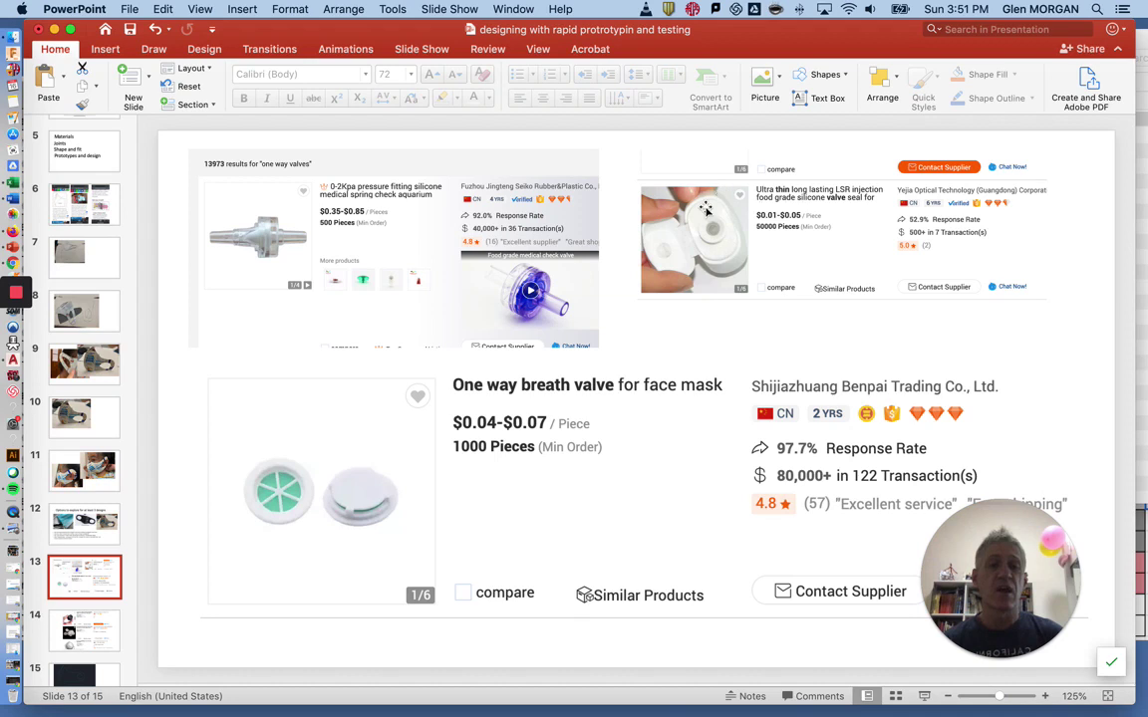
{"action": "mouse_move", "coordinate": [340, 542]}
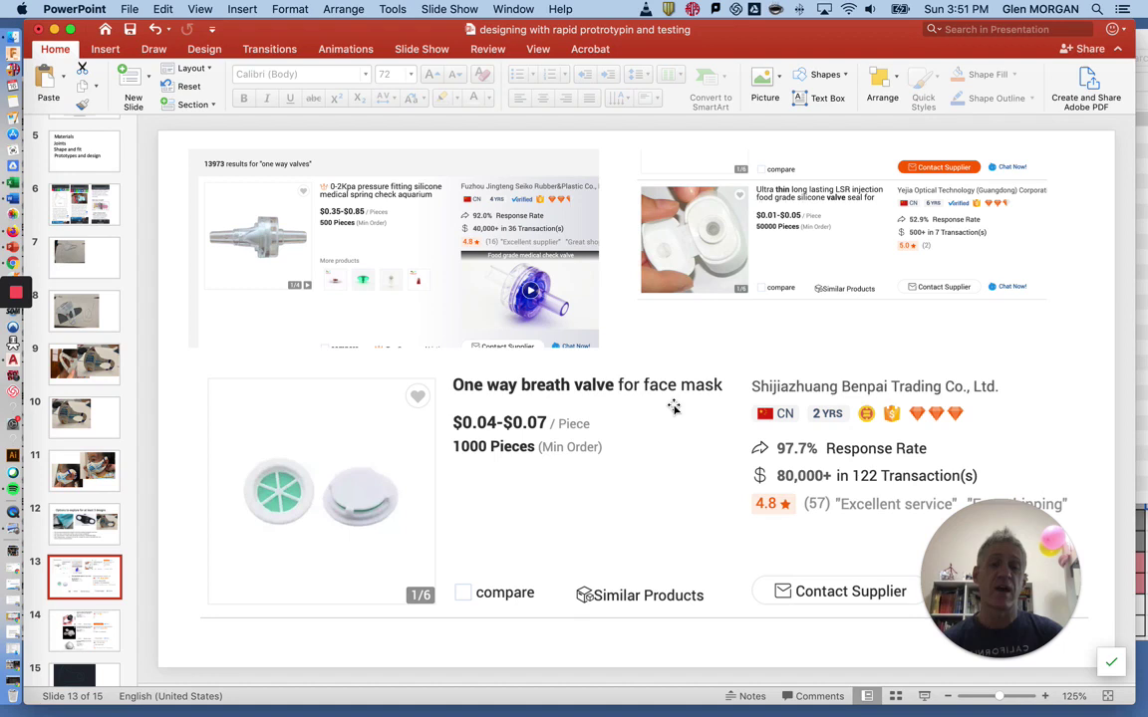
{"action": "mouse_move", "coordinate": [395, 494]}
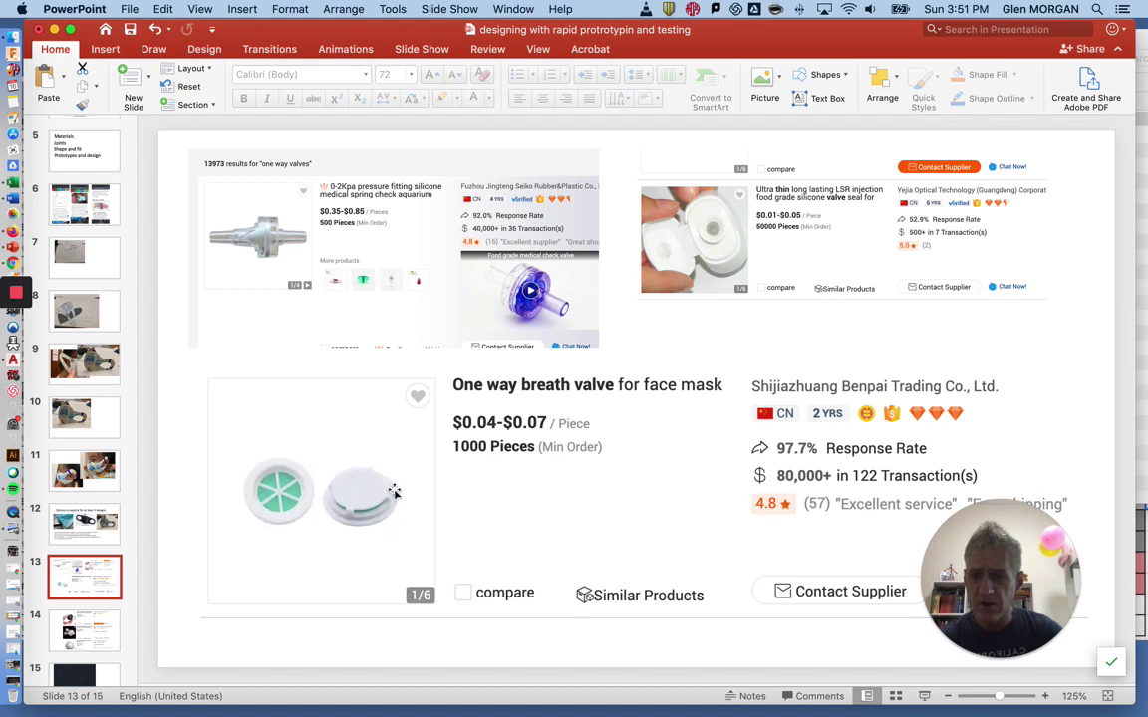
{"action": "mouse_move", "coordinate": [399, 528]}
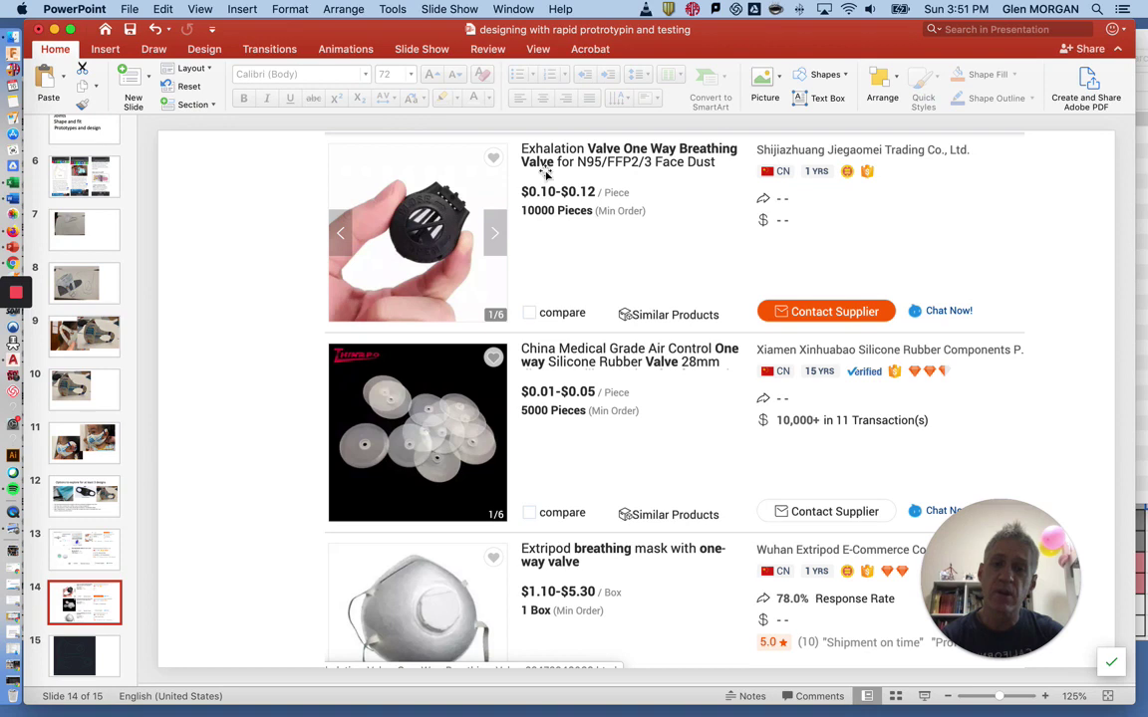
{"action": "mouse_move", "coordinate": [476, 418]}
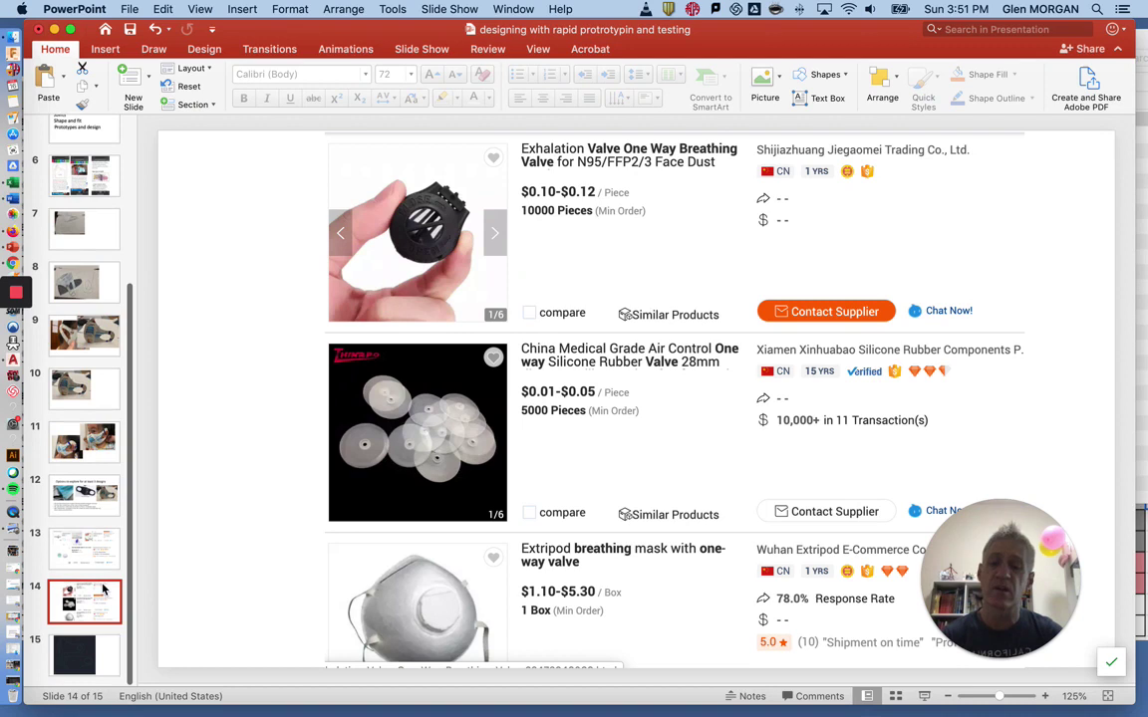
{"action": "mouse_move", "coordinate": [211, 366]}
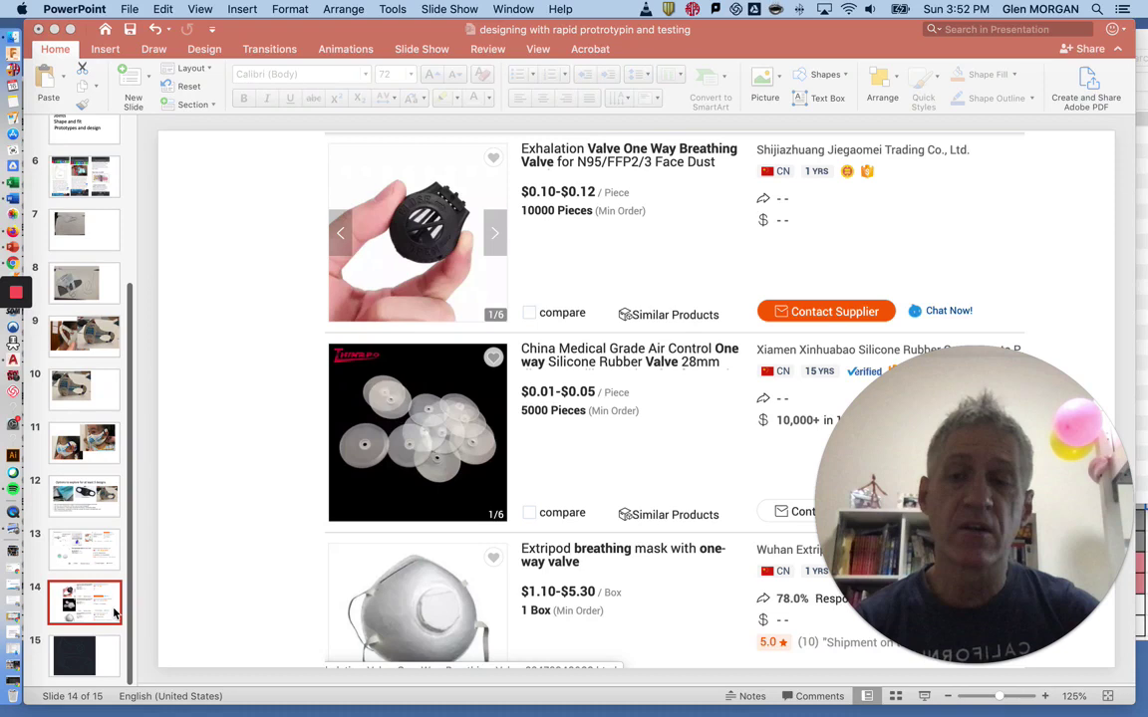
Scroll to slide 14's further one-way exhalation valve product listings
{"action": "scroll", "scroll_direction": "up", "scroll_amount": 3}
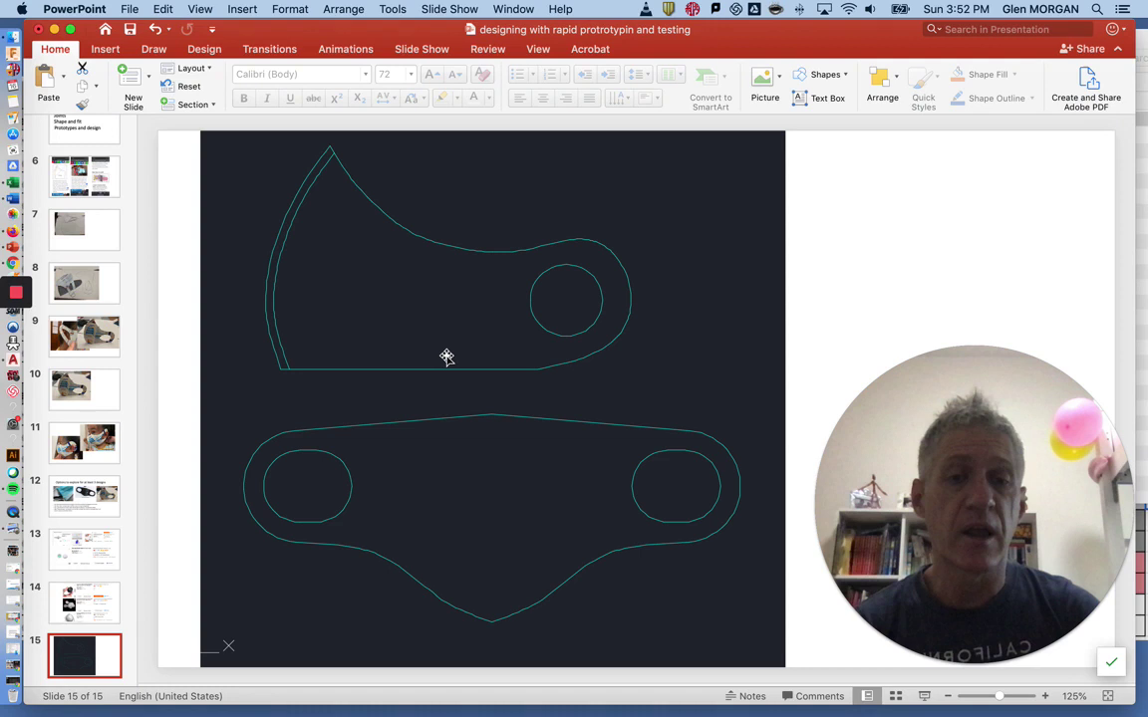
{"action": "mouse_move", "coordinate": [267, 329]}
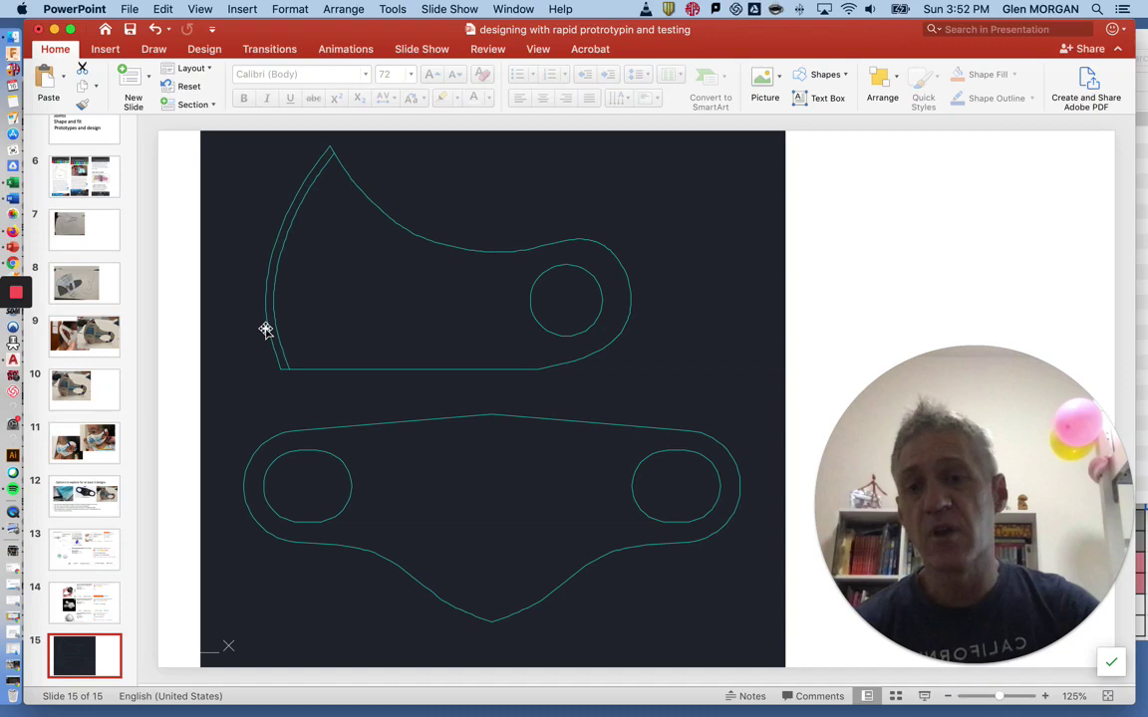
{"action": "mouse_move", "coordinate": [554, 330]}
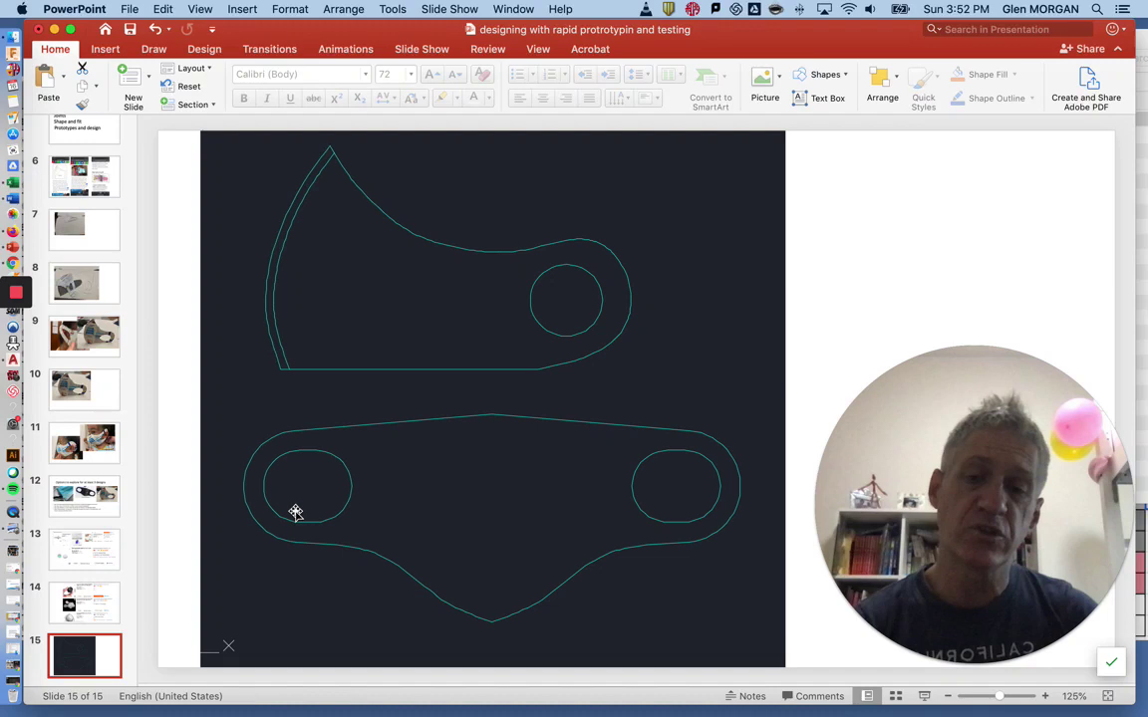
{"action": "mouse_move", "coordinate": [558, 498]}
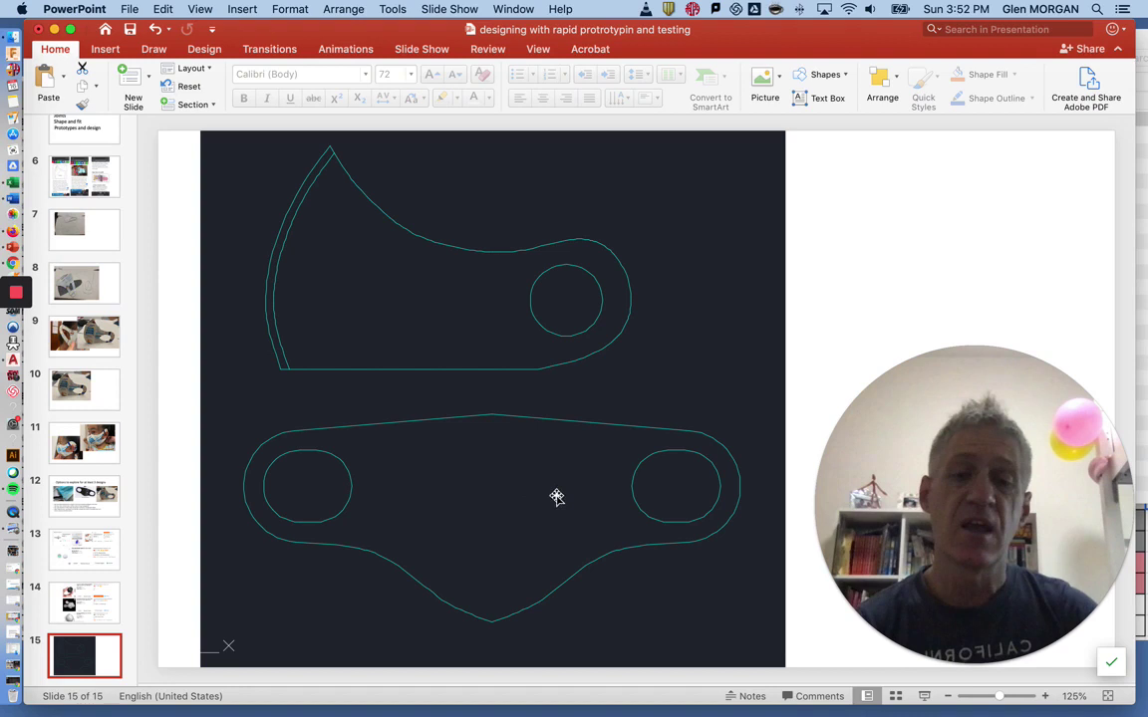
{"action": "mouse_move", "coordinate": [374, 552]}
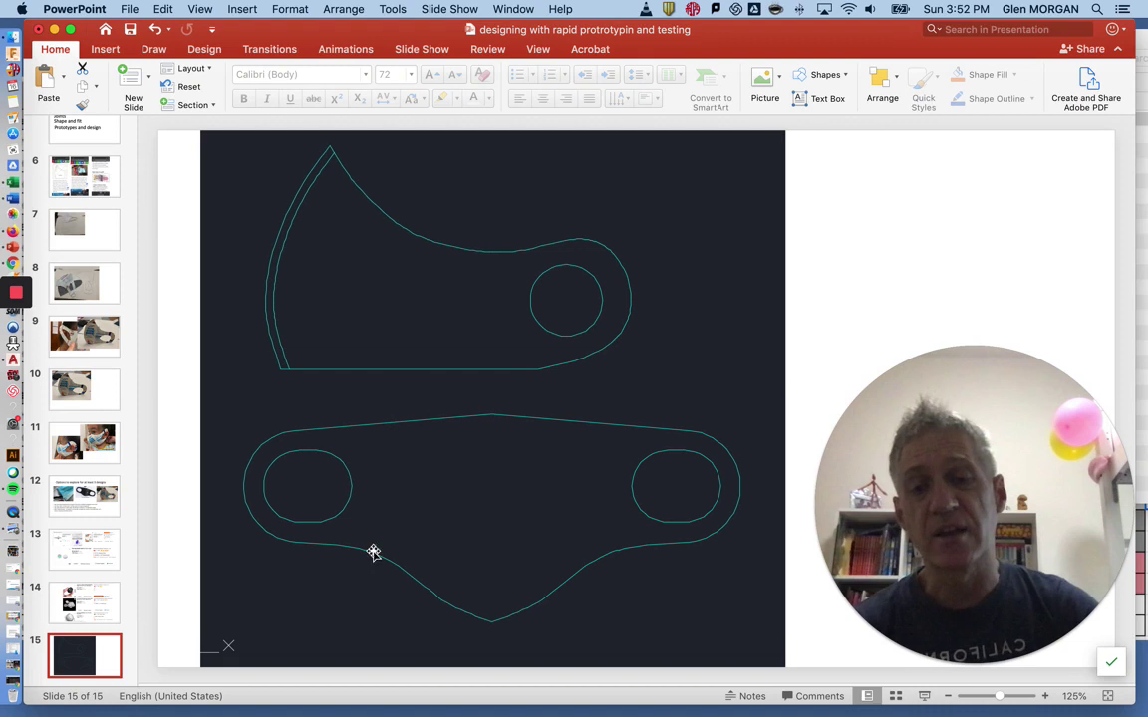
{"action": "mouse_move", "coordinate": [558, 451]}
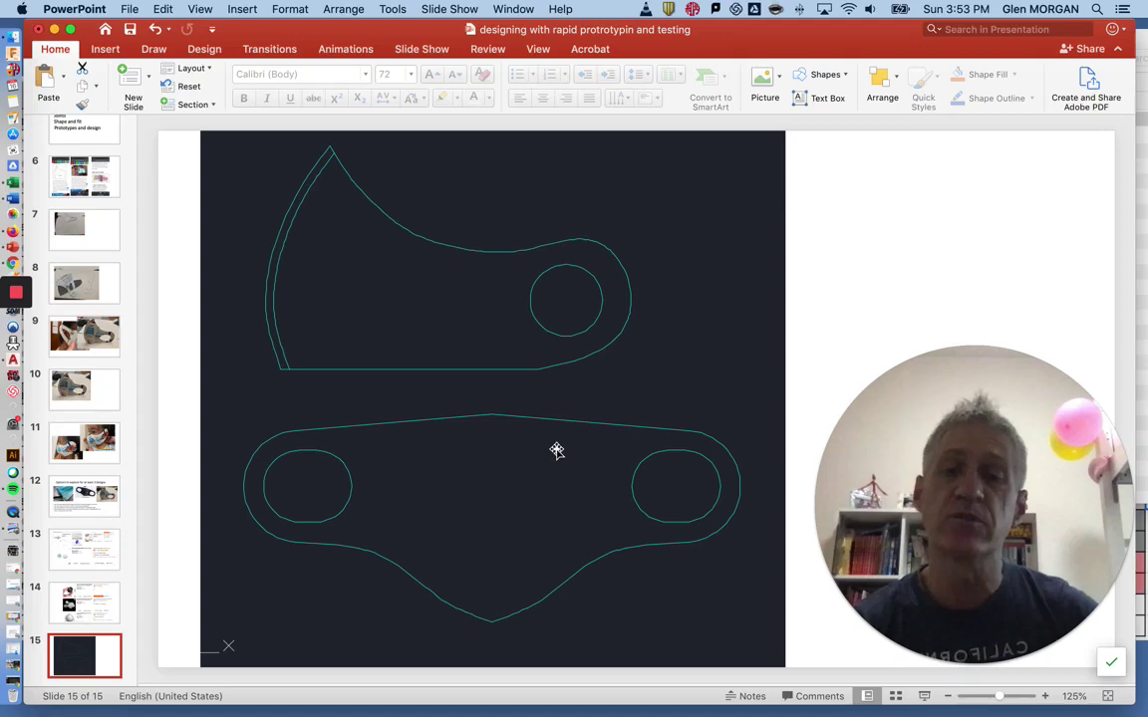
{"action": "mouse_move", "coordinate": [881, 273]}
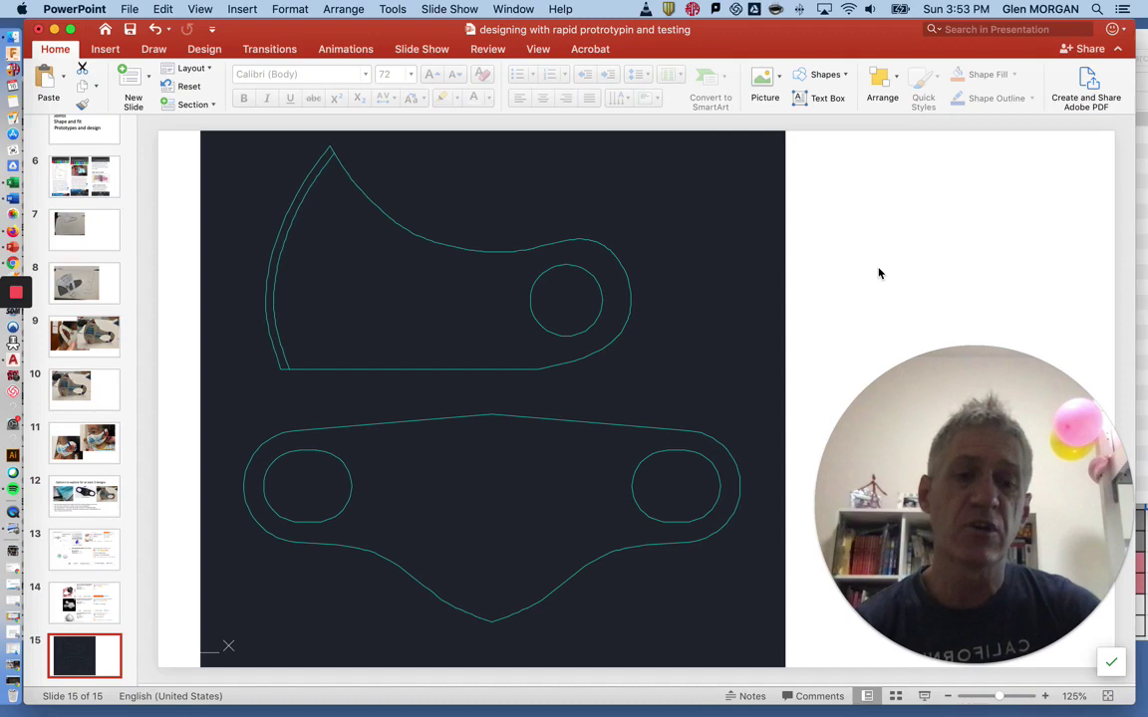
{"action": "mouse_move", "coordinate": [881, 303]}
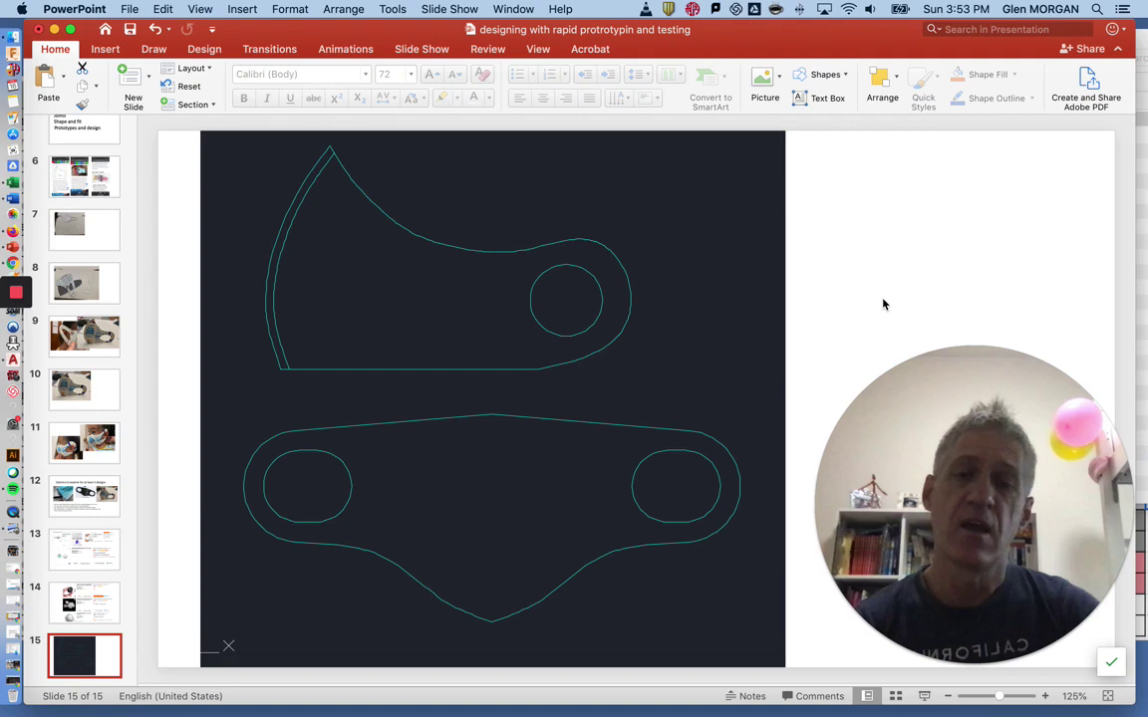
{"action": "mouse_move", "coordinate": [414, 279]}
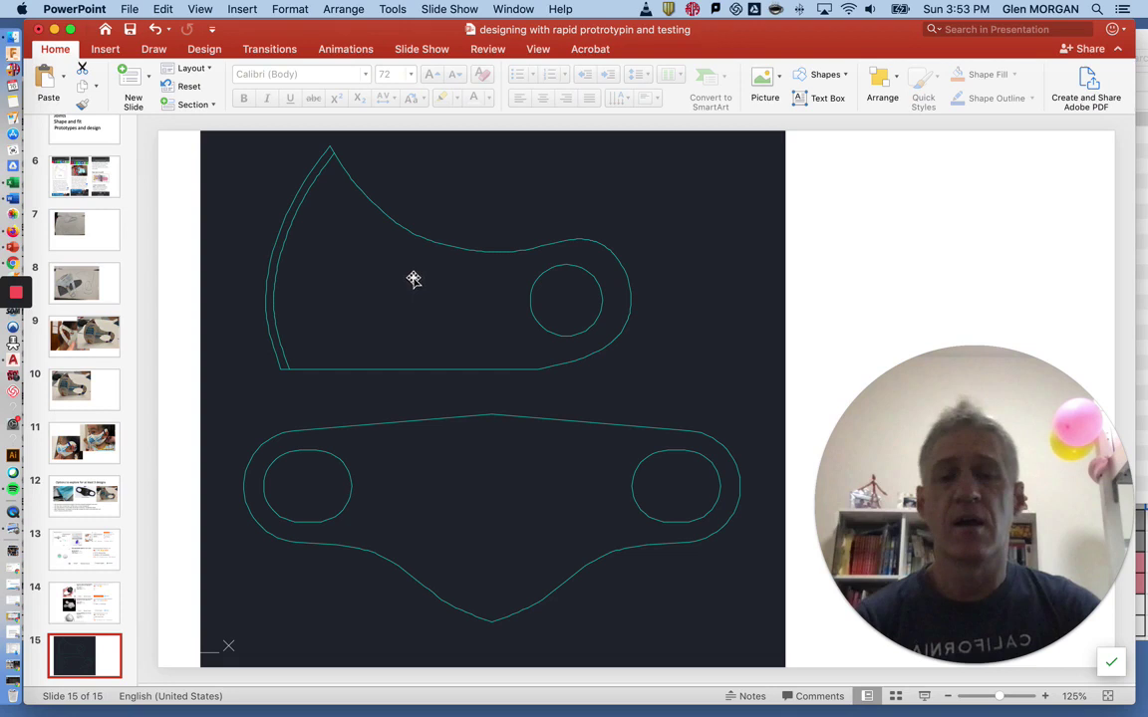
{"action": "mouse_move", "coordinate": [418, 359]}
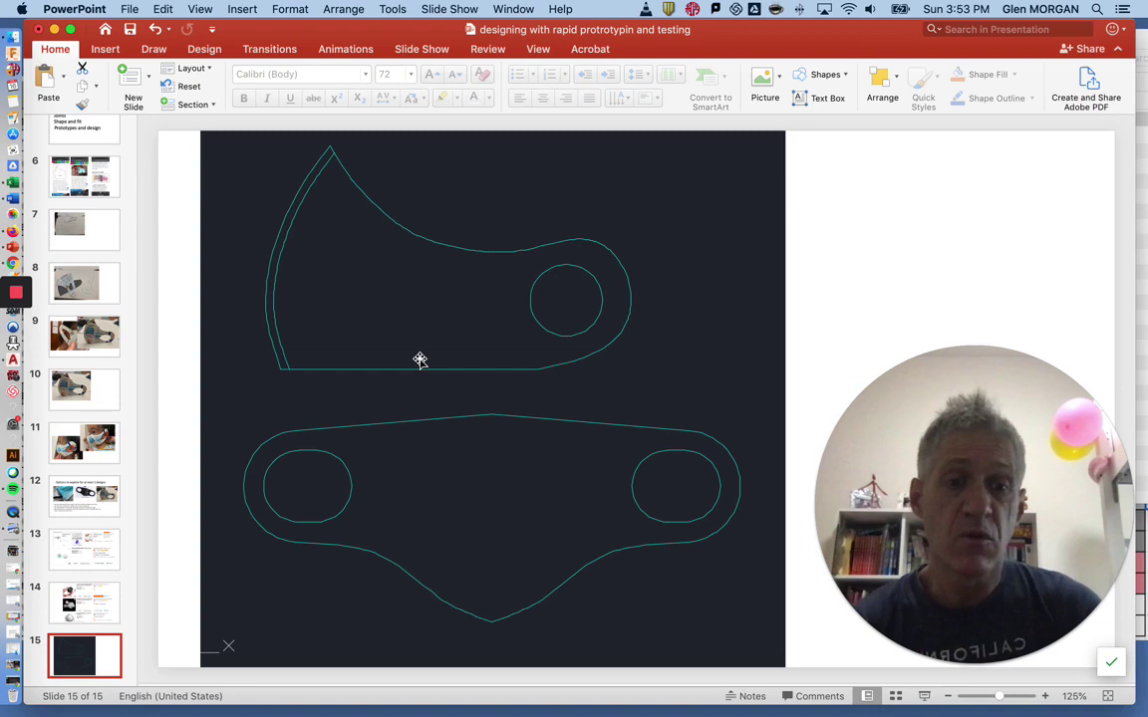